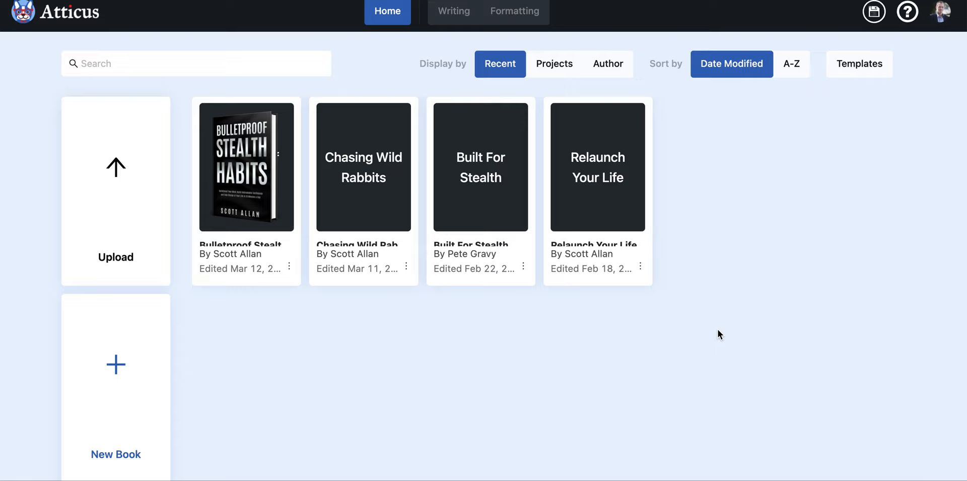
{"action": "mouse_move", "coordinate": [403, 354]}
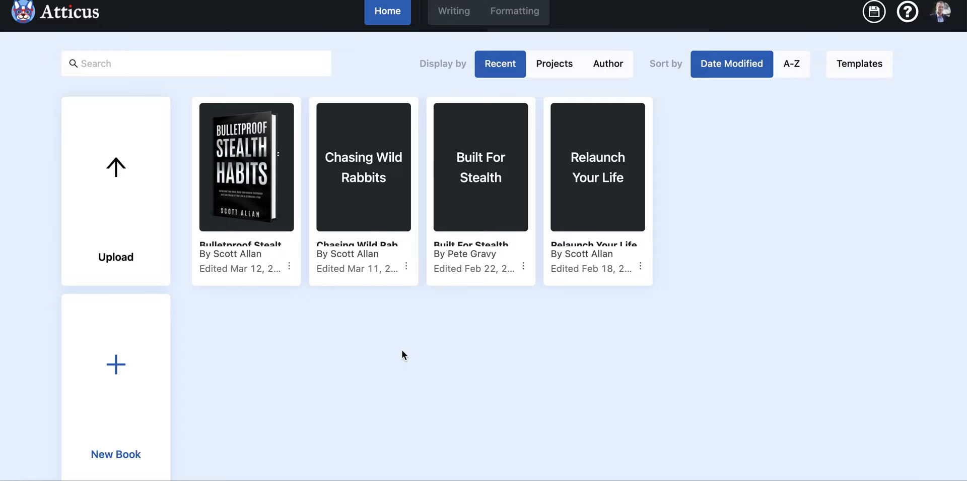
{"action": "mouse_move", "coordinate": [250, 362]}
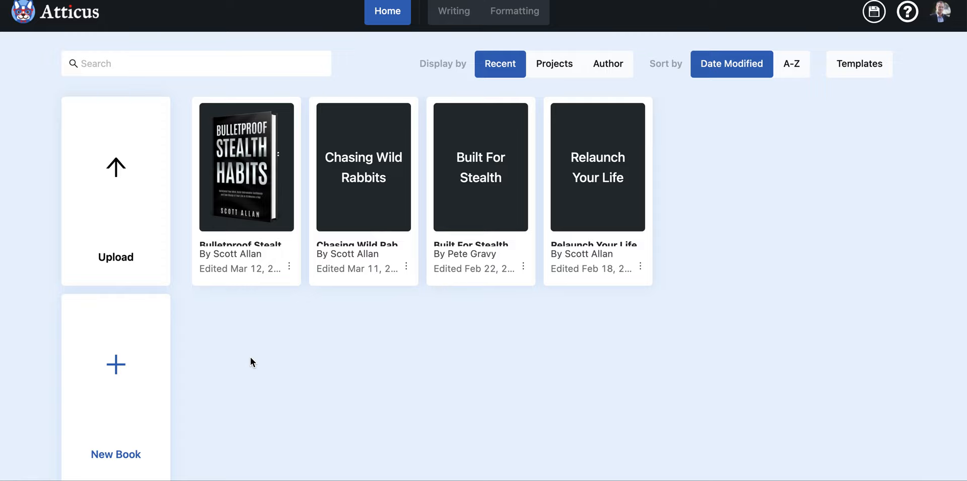
{"action": "mouse_move", "coordinate": [121, 203]}
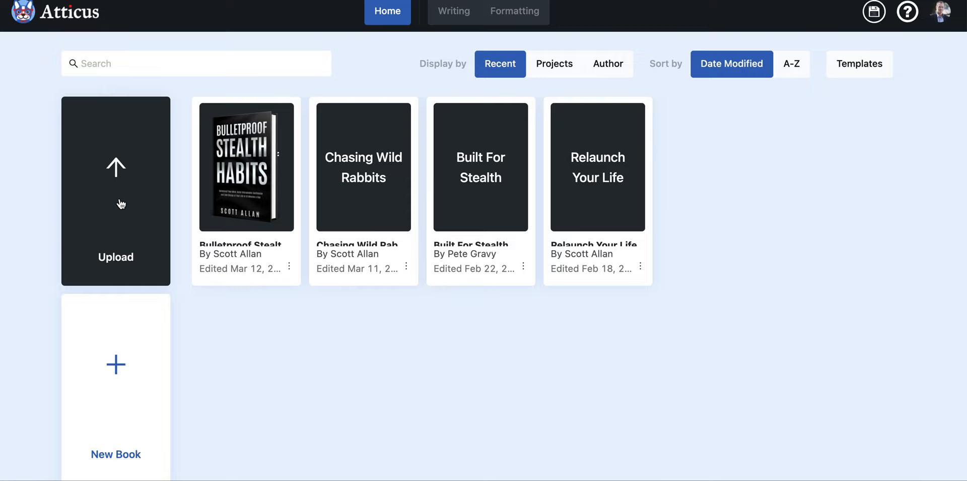
{"action": "mouse_move", "coordinate": [241, 340]}
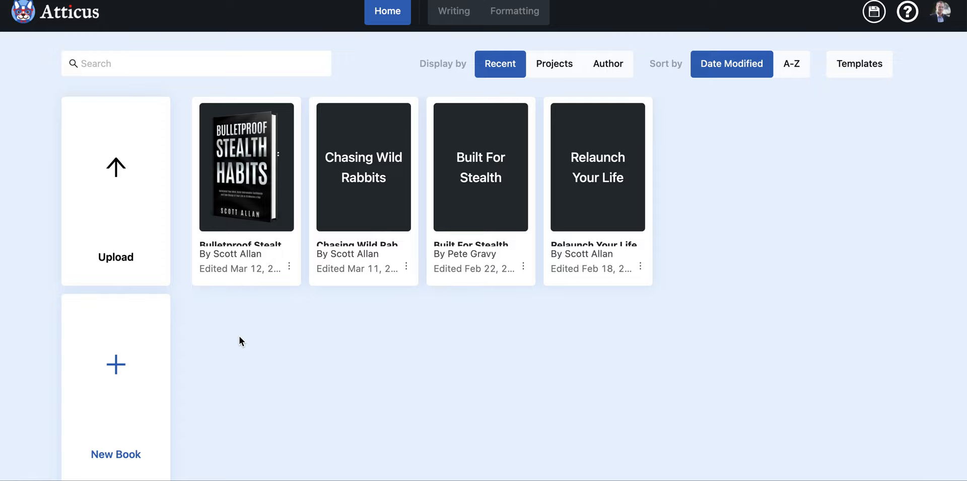
{"action": "mouse_move", "coordinate": [533, 207]}
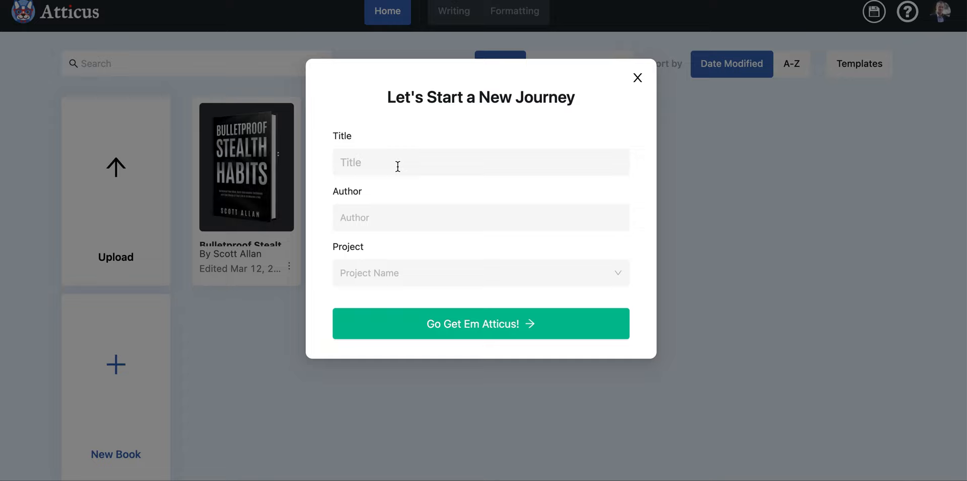
- Enter 'My Book' as the new book's title and move on to the author
{"action": "type", "text": "My Book"}
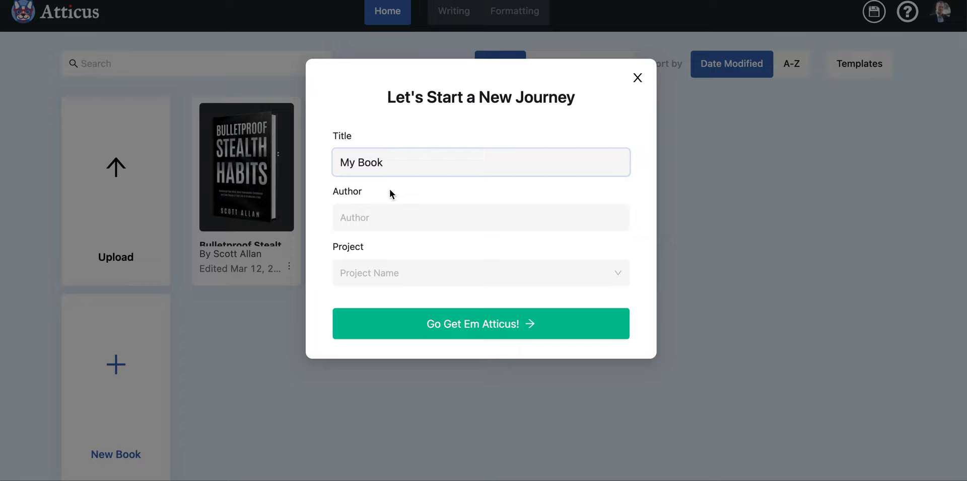
{"action": "left_click", "coordinate": [481, 273]}
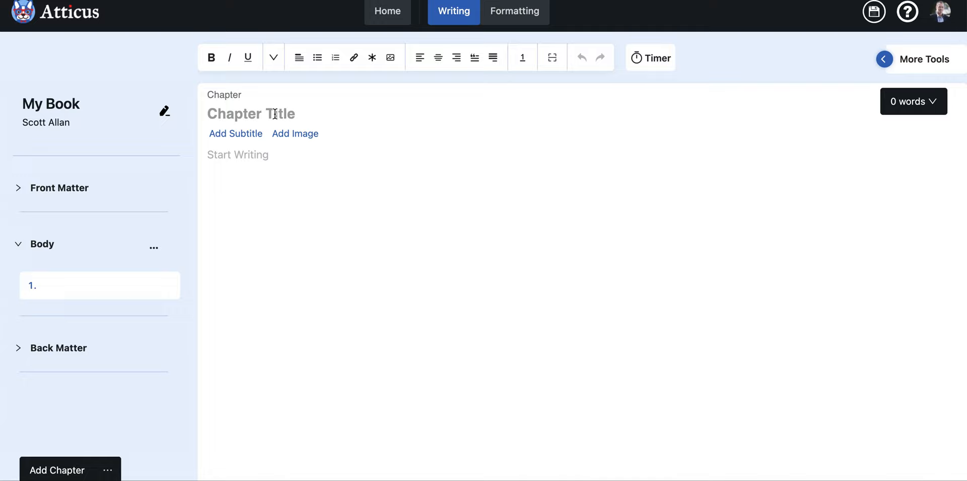
- Write 'Hello here I am' in the first chapter's body
{"action": "left_click", "coordinate": [57, 469]}
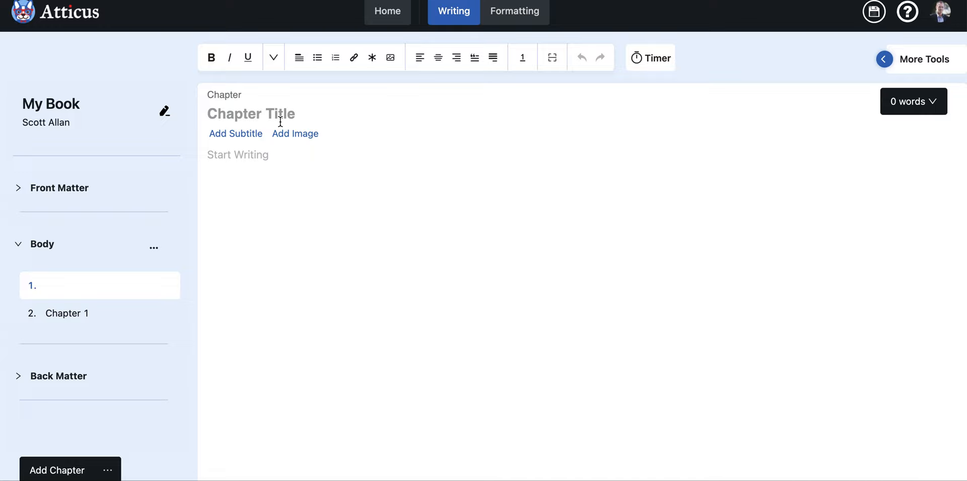
{"action": "type", "text": "Hello here I am"}
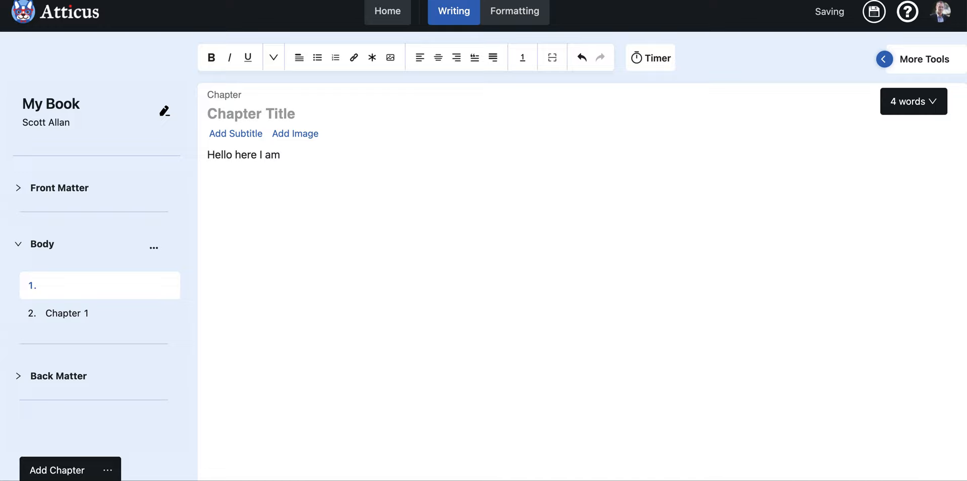
{"action": "mouse_move", "coordinate": [320, 168]}
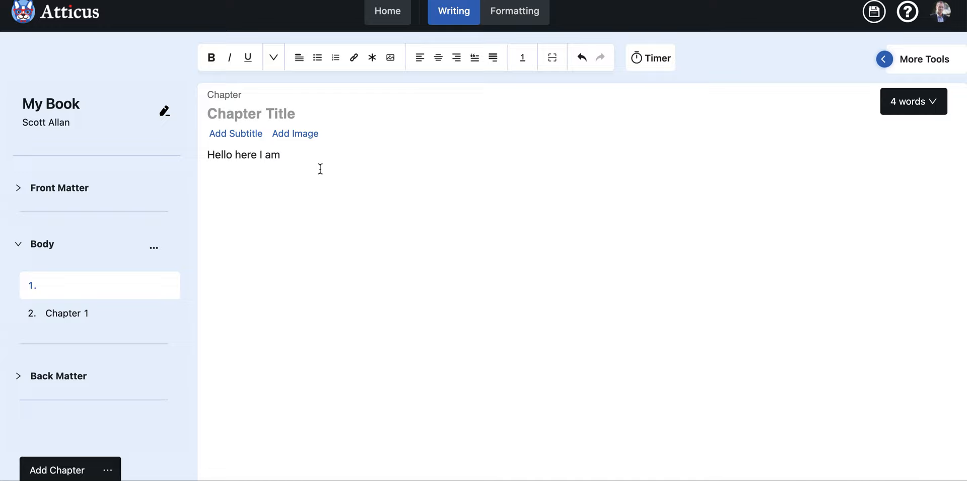
{"action": "mouse_move", "coordinate": [311, 180]}
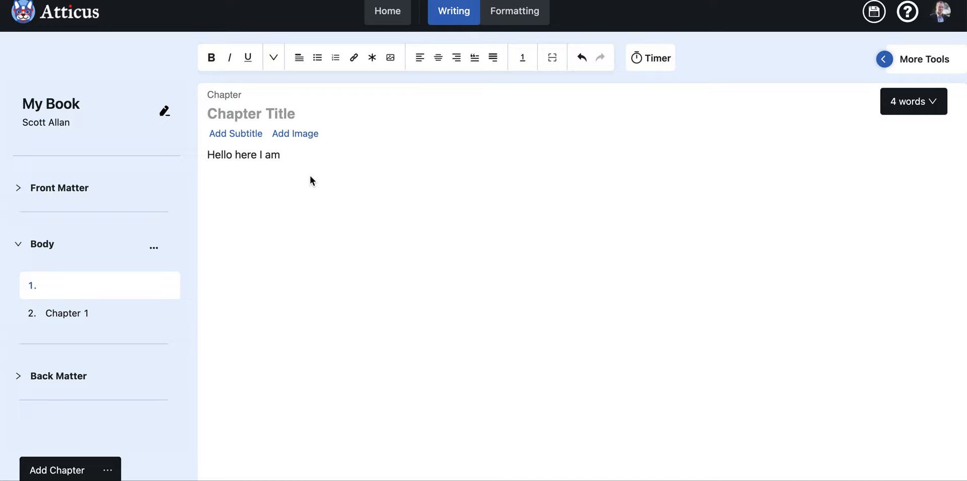
{"action": "mouse_move", "coordinate": [86, 415]}
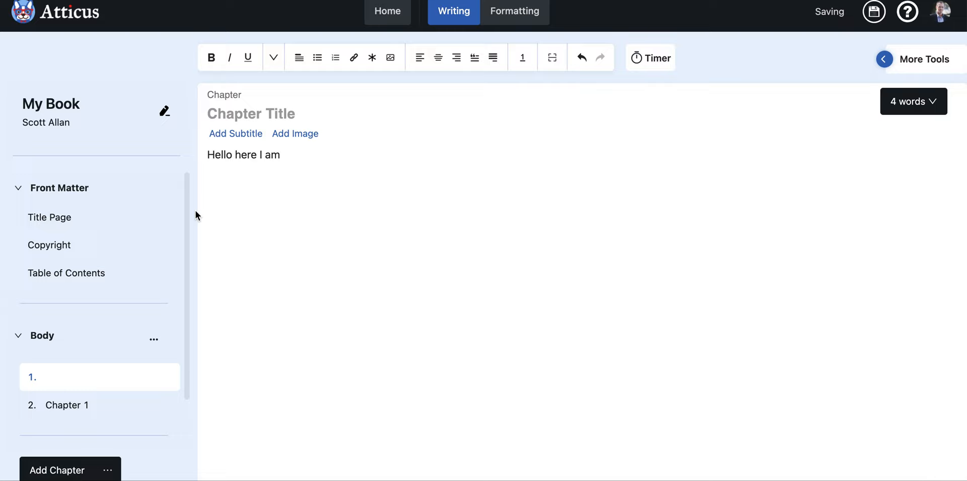
- View the Title Page, Copyright and Table of Contents front matter pages in turn
{"action": "left_click", "coordinate": [50, 217]}
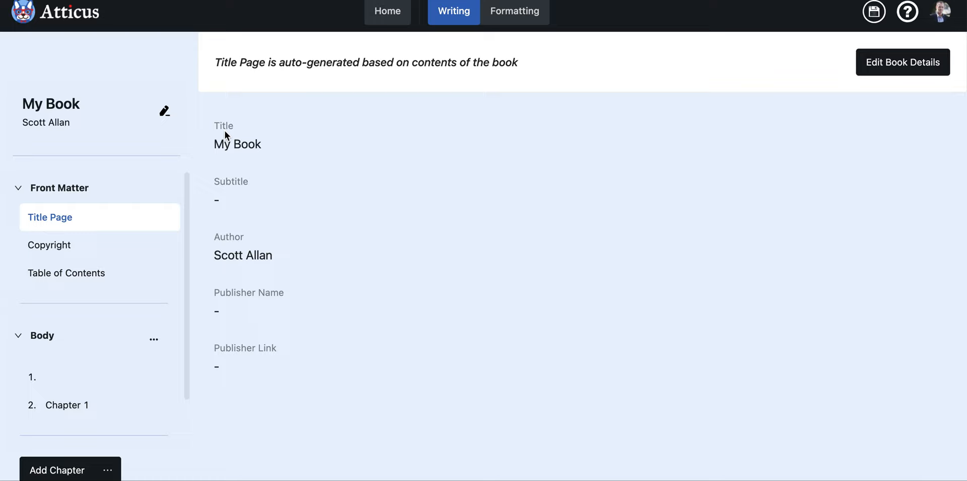
{"action": "mouse_move", "coordinate": [254, 309]}
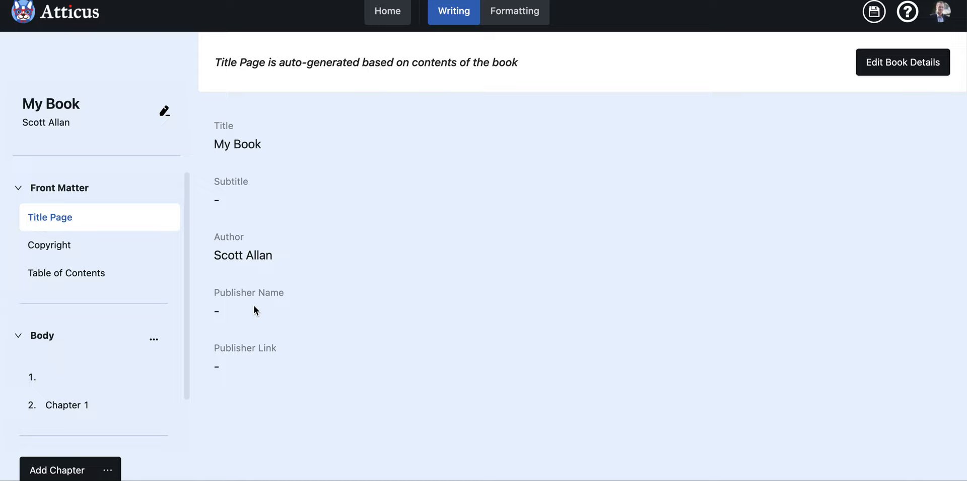
{"action": "left_click", "coordinate": [50, 245]}
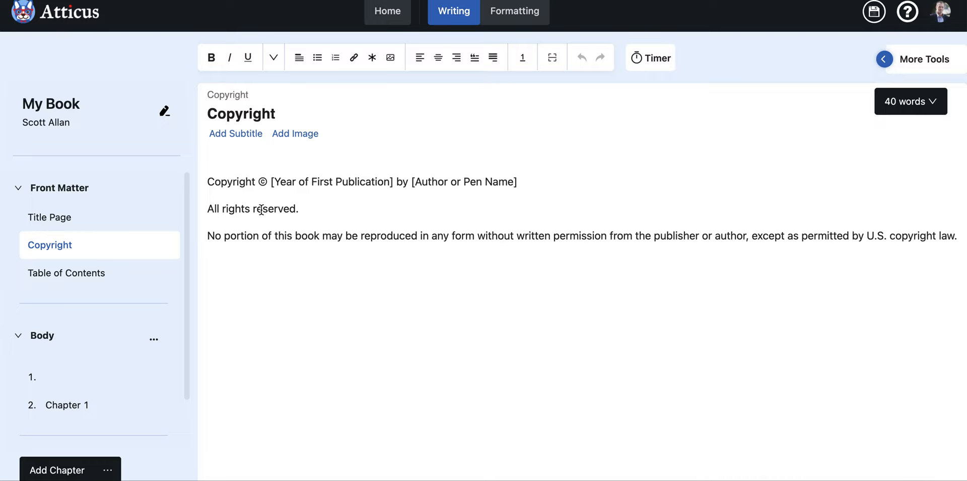
{"action": "mouse_move", "coordinate": [381, 249]}
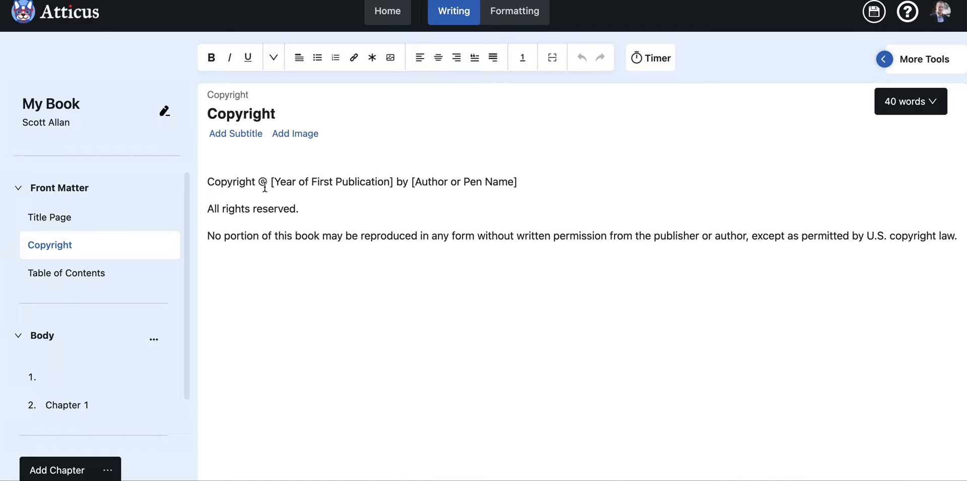
{"action": "left_click", "coordinate": [67, 272]}
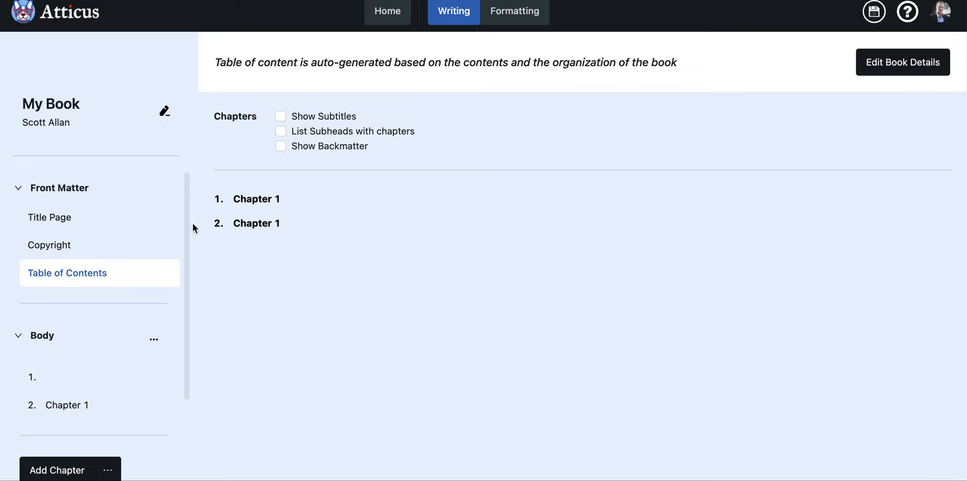
{"action": "mouse_move", "coordinate": [302, 183]}
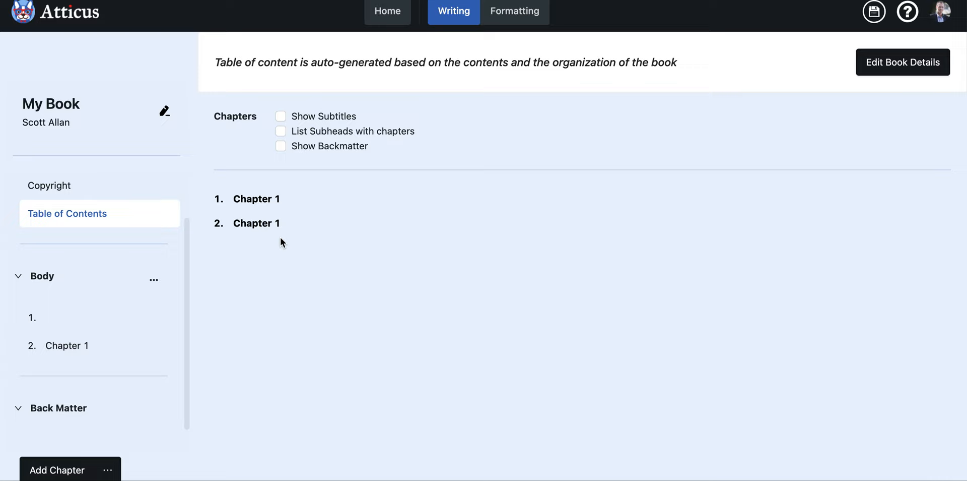
- Tick Show Backmatter on the Table of Contents and bring up the book's details
{"action": "scroll", "scroll_direction": "down", "scroll_amount": 3}
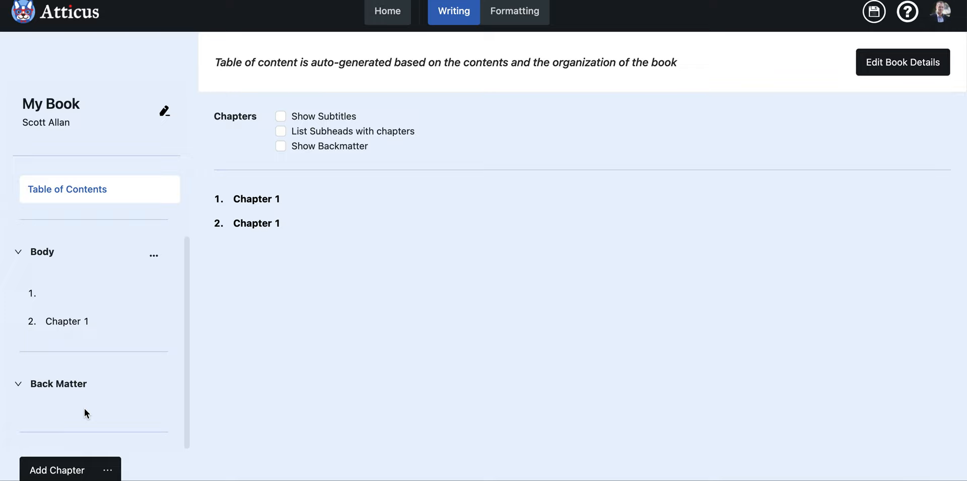
{"action": "mouse_move", "coordinate": [281, 295]}
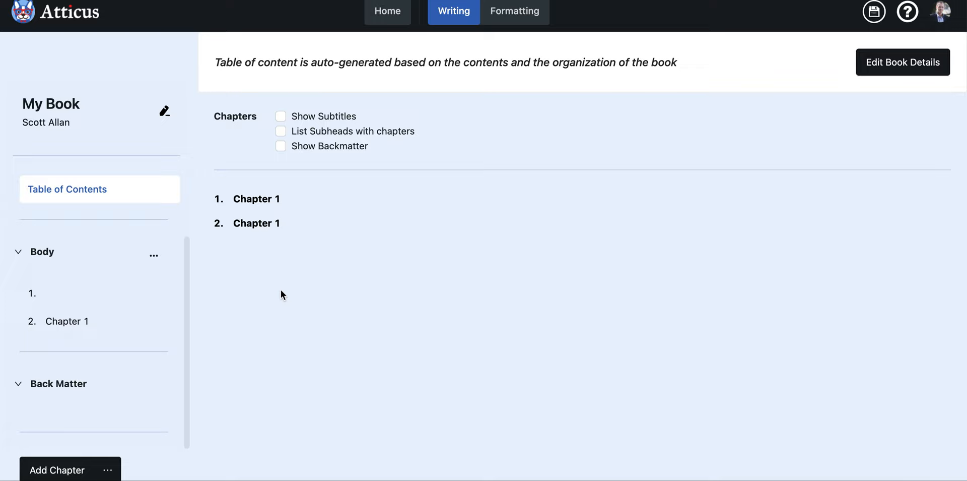
{"action": "left_click", "coordinate": [281, 145]}
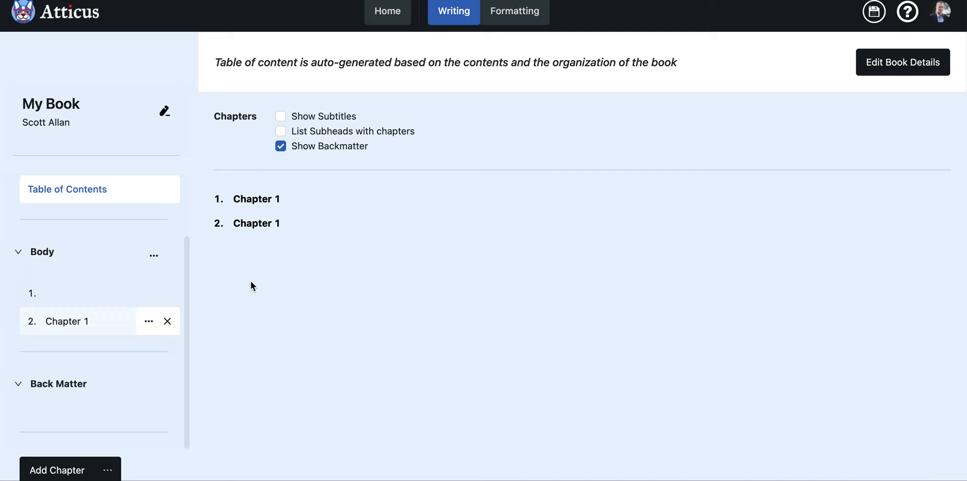
{"action": "left_click", "coordinate": [903, 62]}
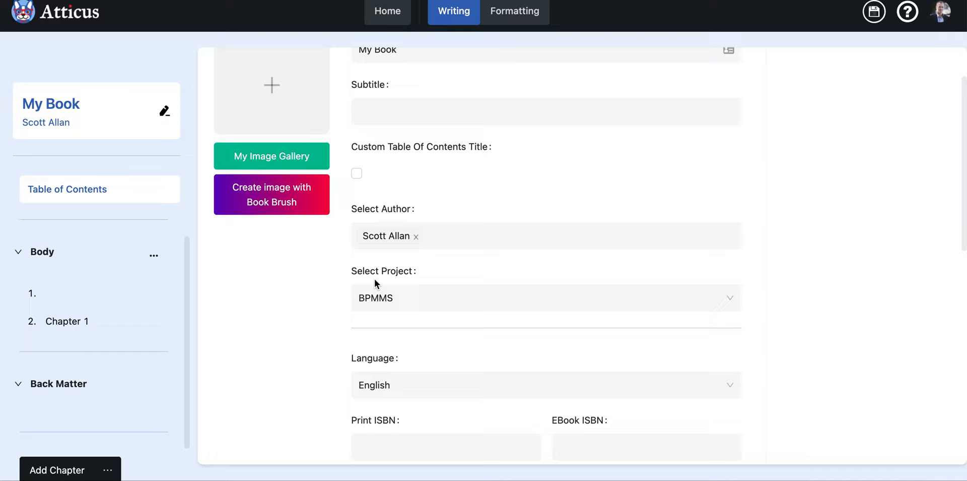
- Scroll through Book Details to the export options, then return Home to the library
{"action": "scroll", "scroll_direction": "down", "scroll_amount": 3}
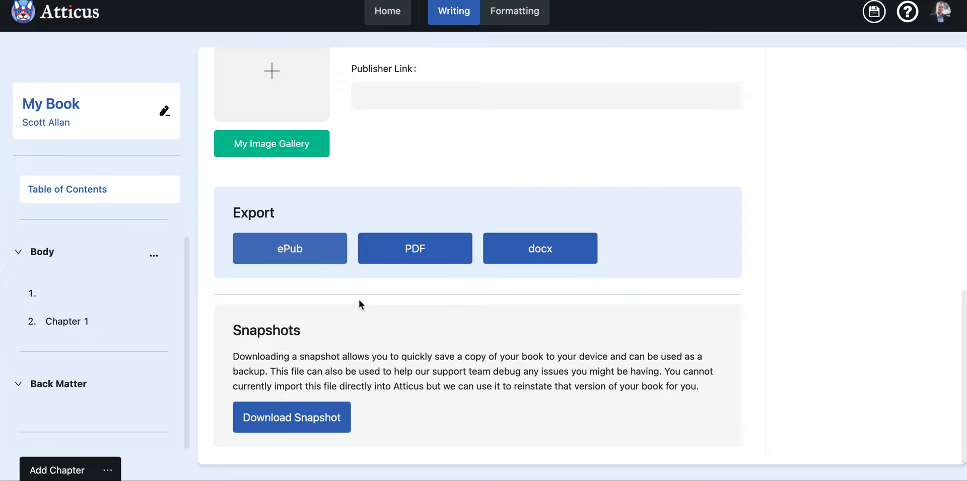
{"action": "mouse_move", "coordinate": [290, 271]}
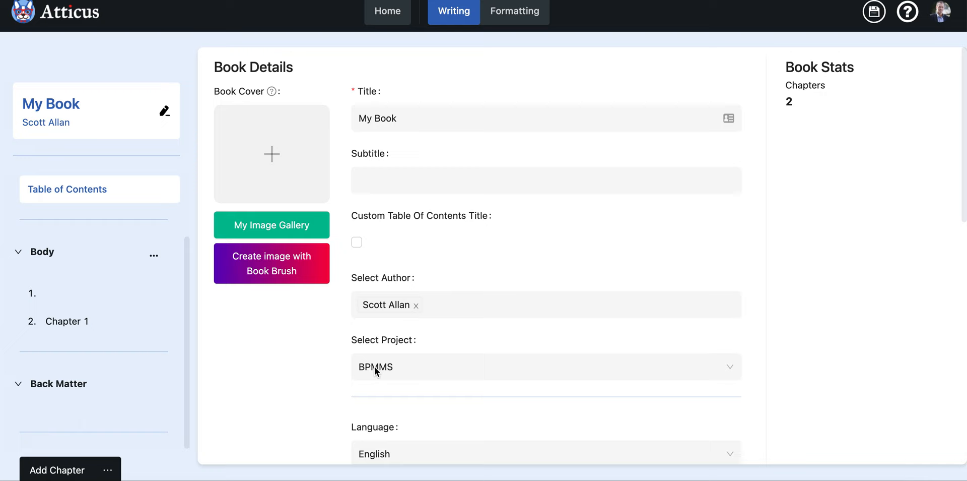
{"action": "left_click", "coordinate": [388, 11]}
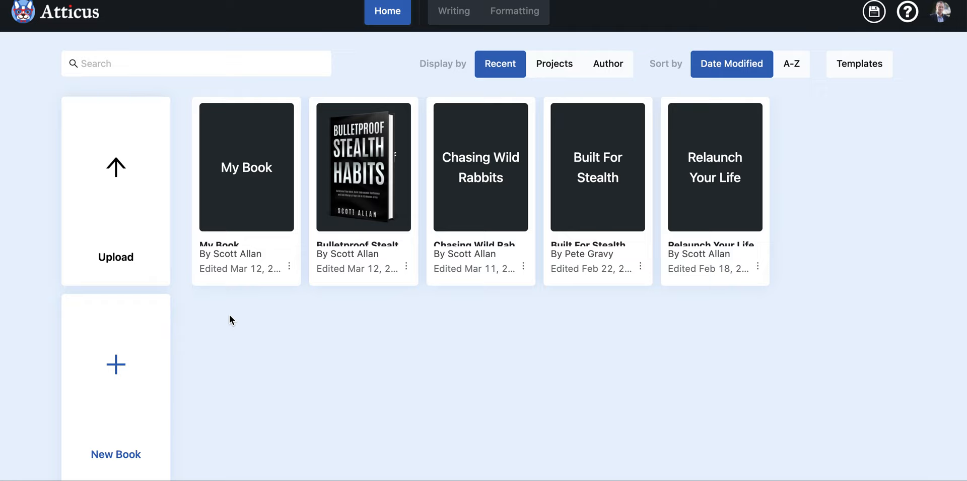
{"action": "mouse_move", "coordinate": [603, 164]}
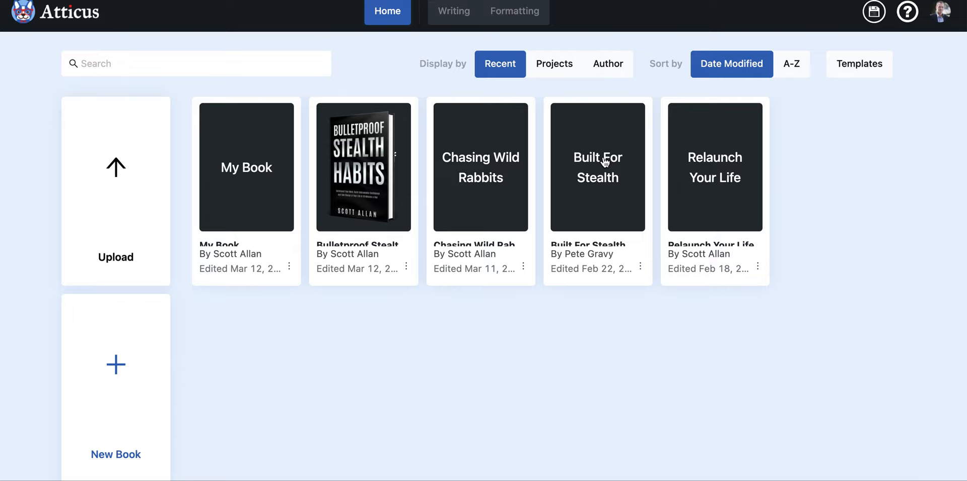
- Open the Built For Stealth book card by Pete Gravy from the dashboard
{"action": "left_click", "coordinate": [597, 166]}
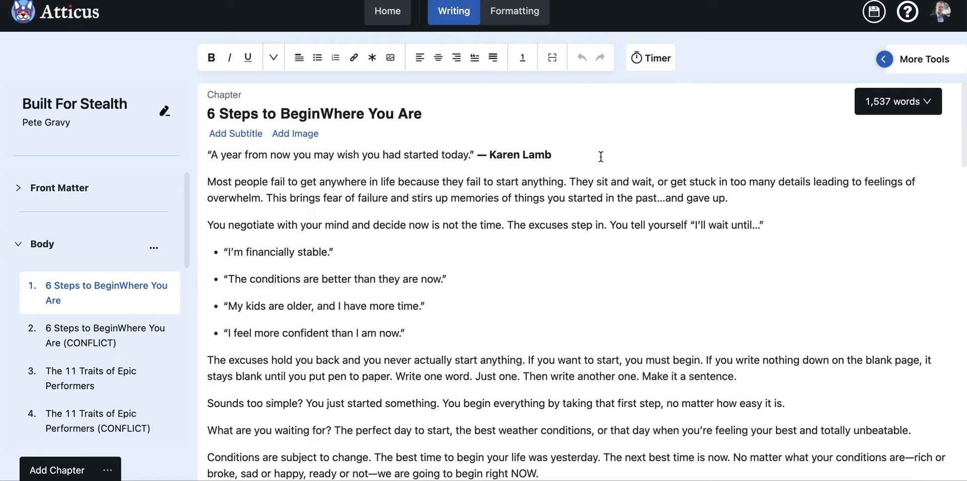
{"action": "mouse_move", "coordinate": [124, 274]}
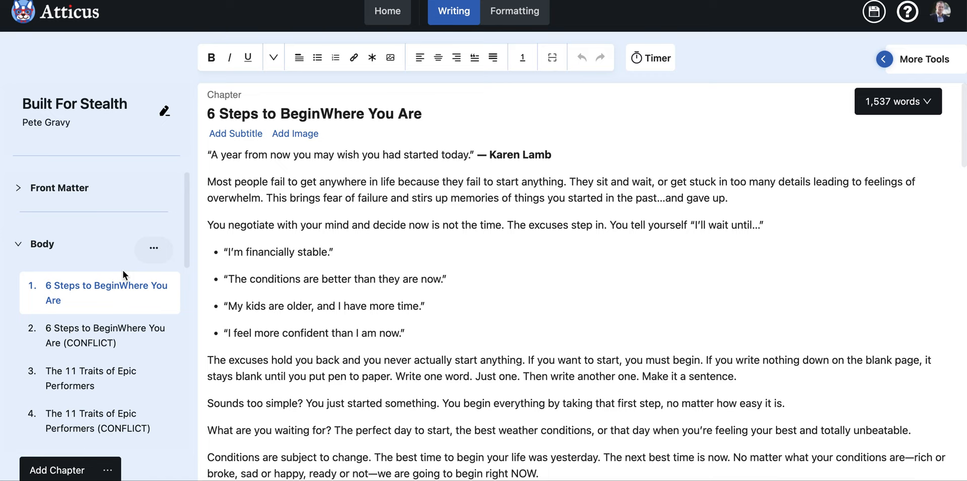
{"action": "scroll", "scroll_direction": "down", "scroll_amount": 3}
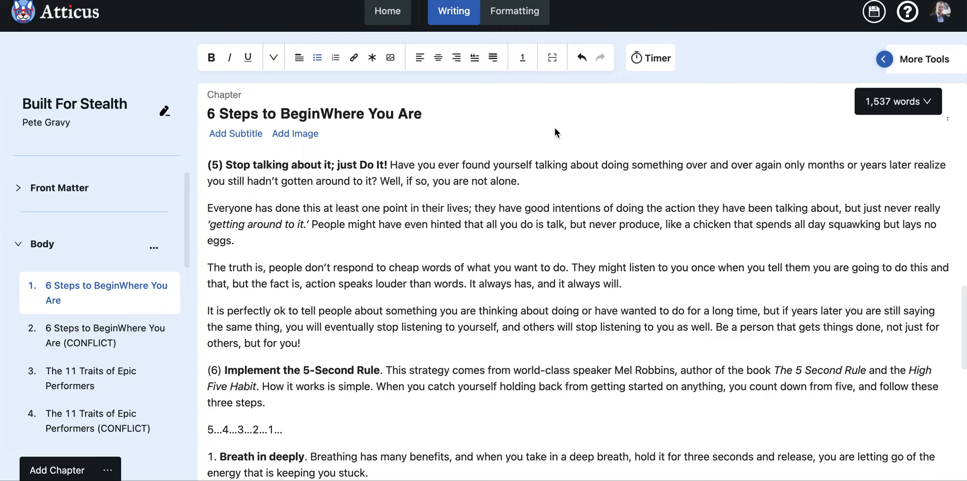
{"action": "mouse_move", "coordinate": [886, 127]}
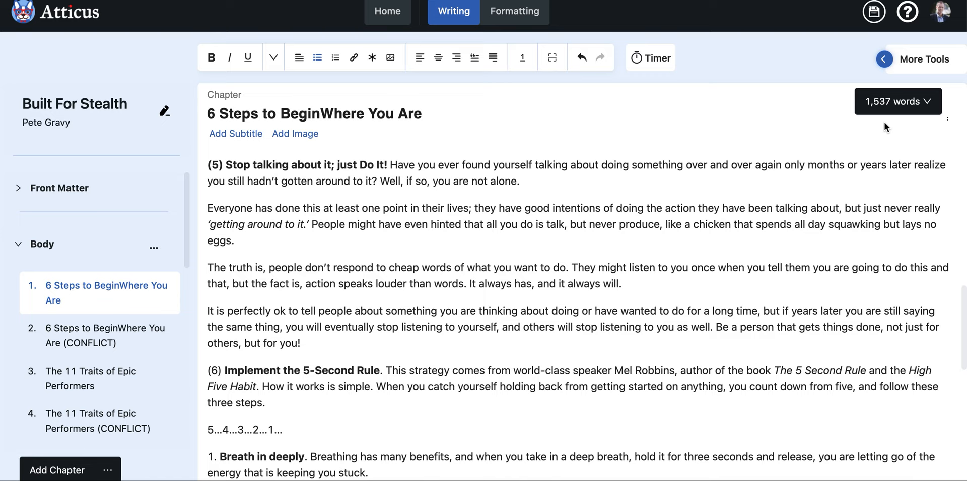
- Set the word count scope to Chapter, showing 1,537 words
{"action": "left_click", "coordinate": [898, 101]}
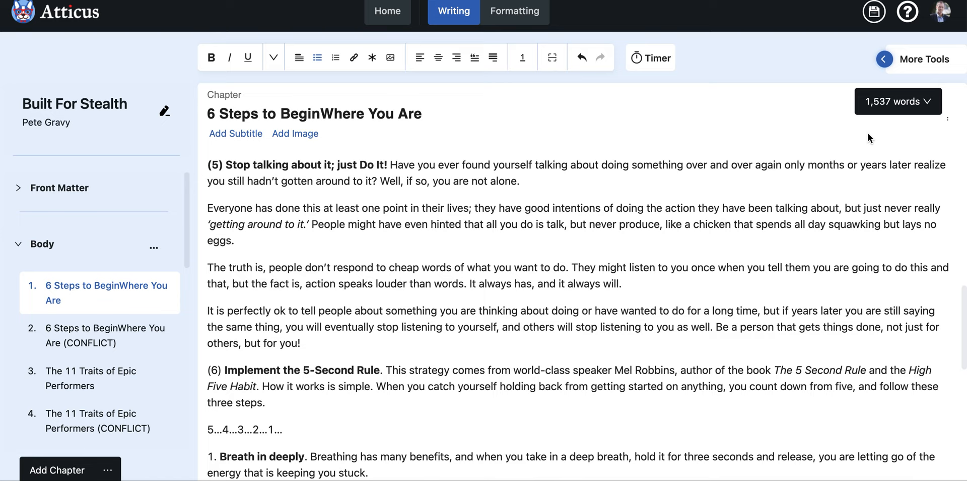
{"action": "left_click", "coordinate": [899, 101]}
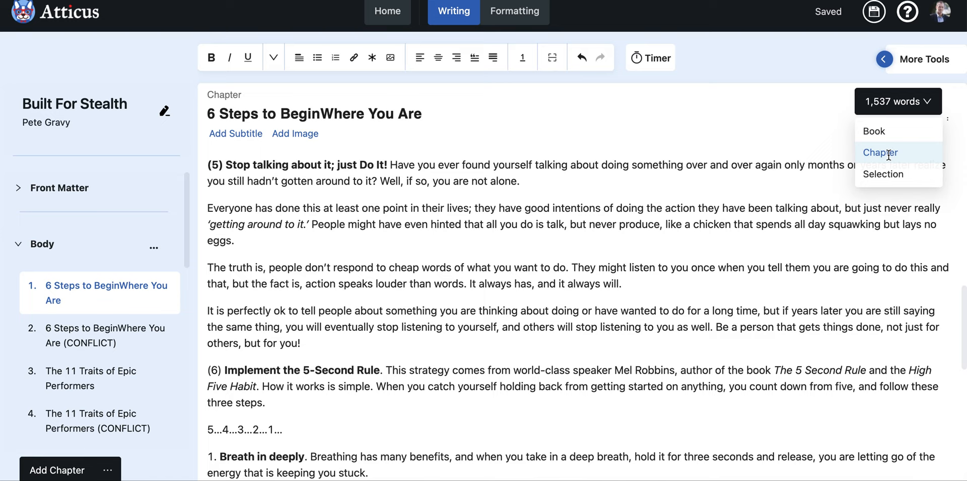
{"action": "left_click", "coordinate": [903, 174]}
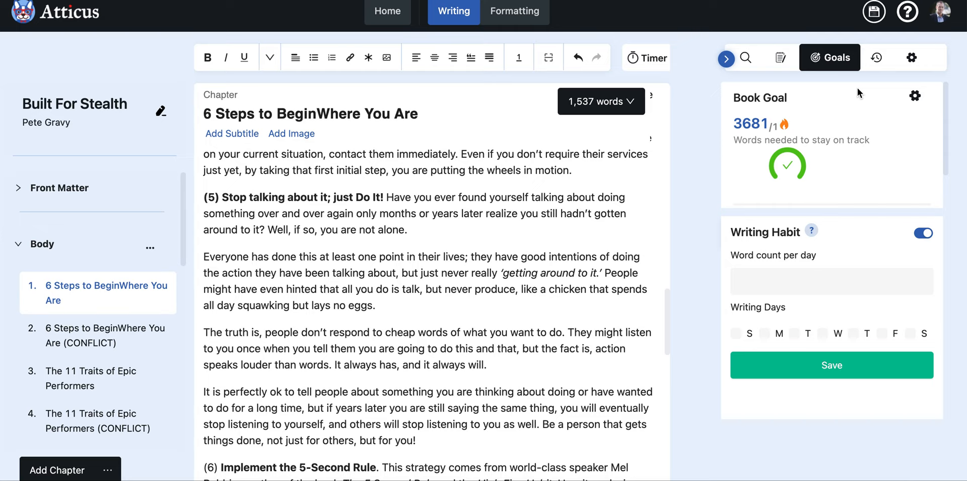
{"action": "mouse_move", "coordinate": [806, 130]}
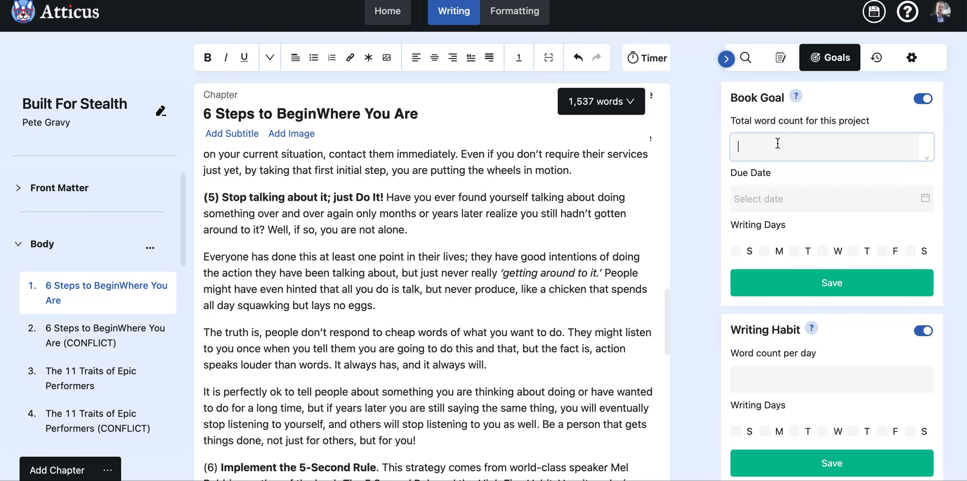
- Save a 30,000-word book goal due 2022-04-30 with Monday–Friday writing days
{"action": "type", "text": "30,000"}
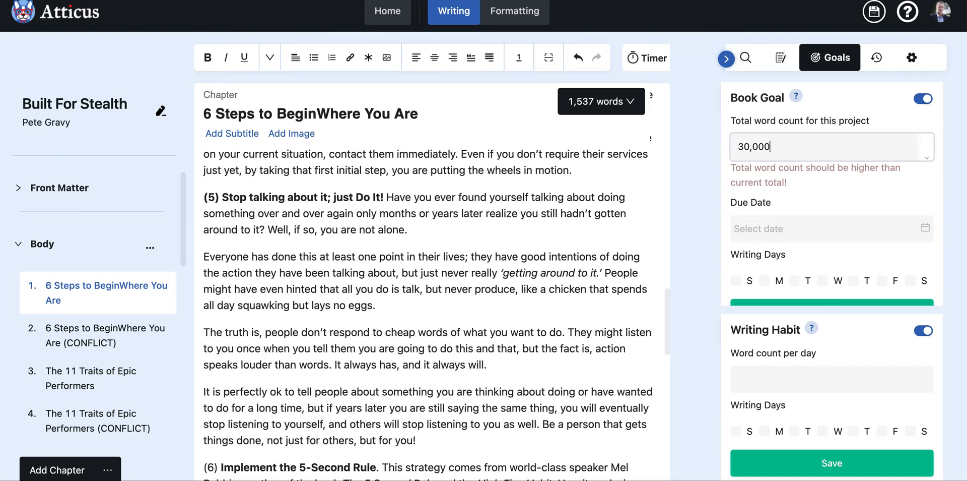
{"action": "left_click", "coordinate": [827, 198]}
{"action": "type", "text": "2022-04-30"}
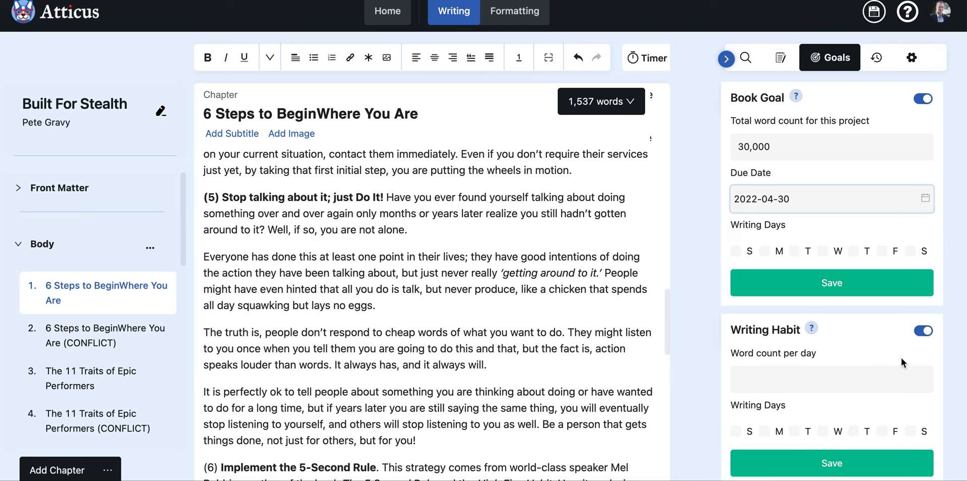
{"action": "left_click", "coordinate": [765, 250]}
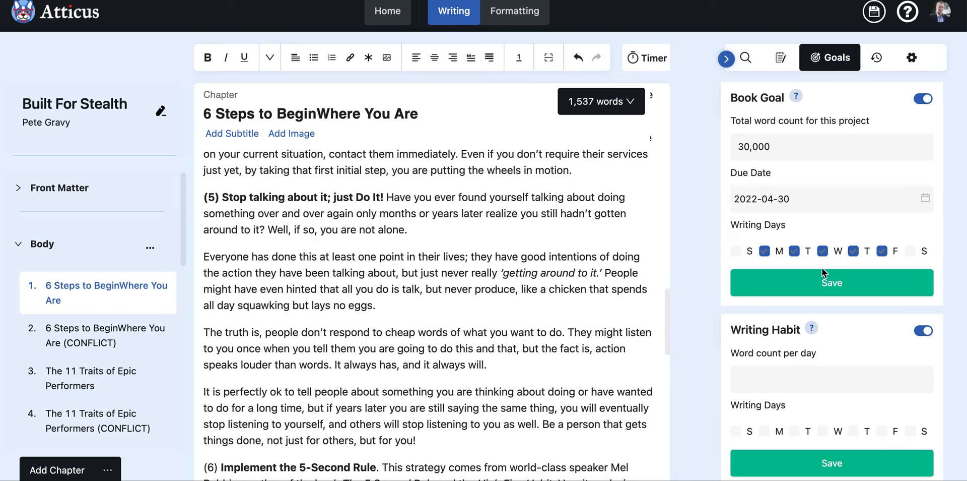
{"action": "left_click", "coordinate": [830, 283]}
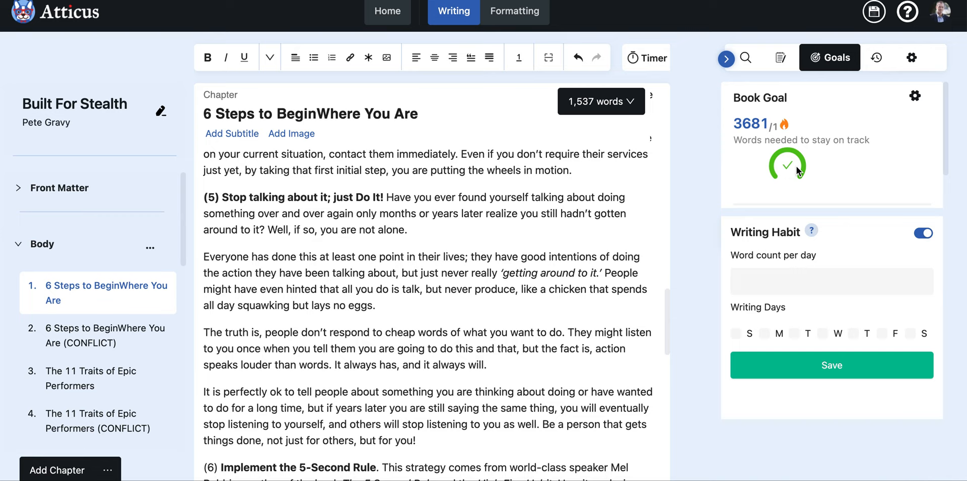
{"action": "mouse_move", "coordinate": [838, 179]}
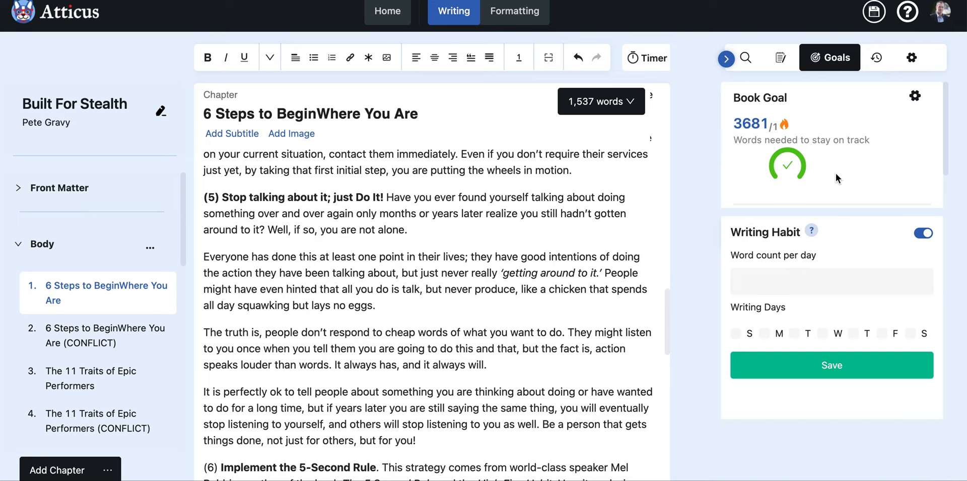
{"action": "mouse_move", "coordinate": [838, 178]}
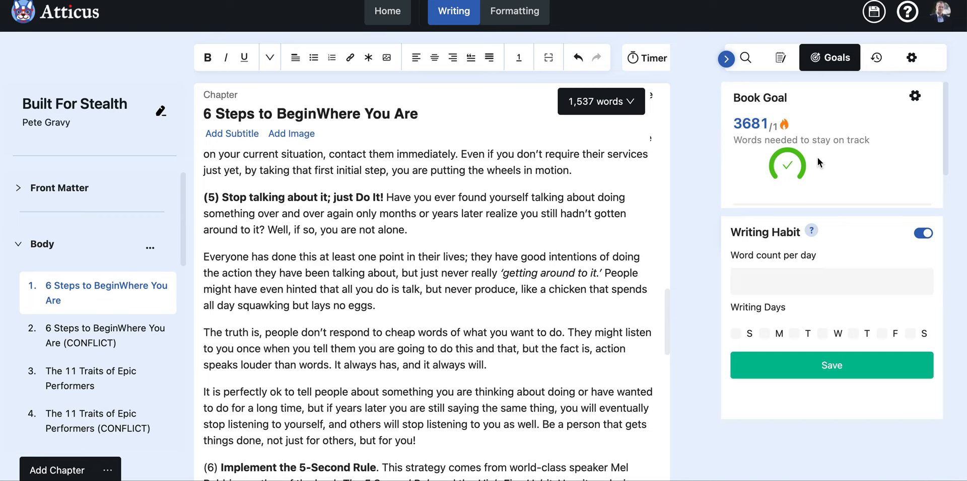
- Save a writing habit of 1,000 words per day
{"action": "left_click", "coordinate": [831, 281]}
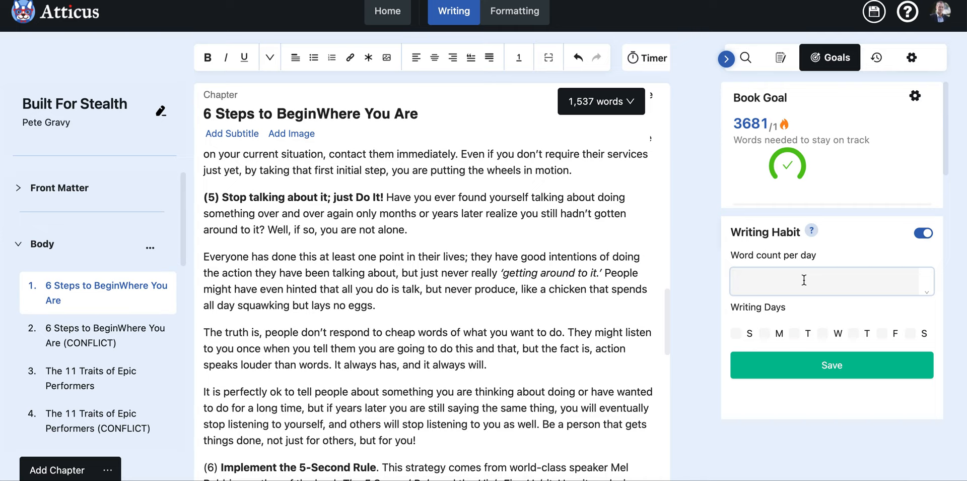
{"action": "type", "text": "1,000"}
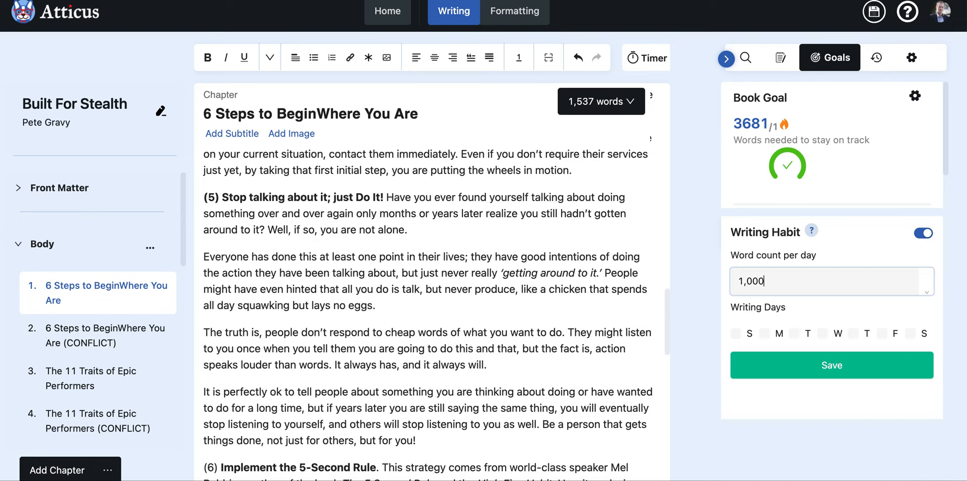
{"action": "left_click", "coordinate": [831, 365]}
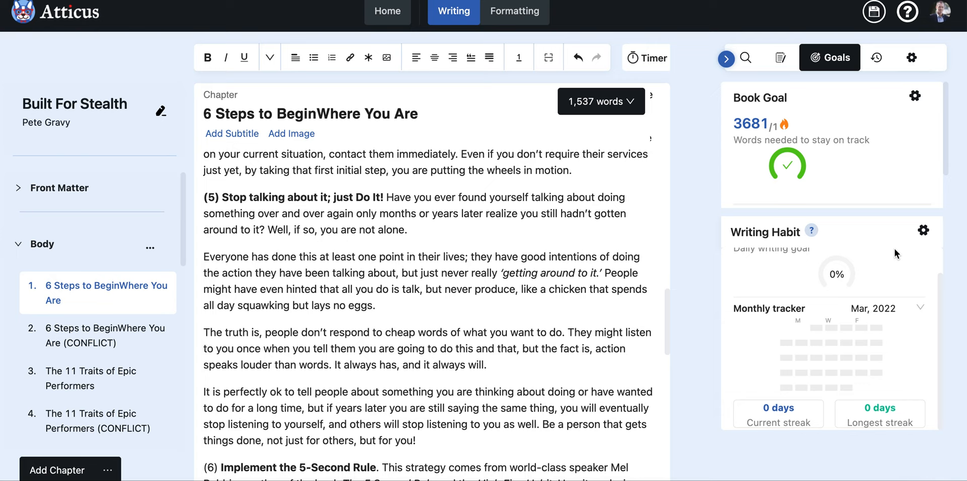
{"action": "mouse_move", "coordinate": [783, 308]}
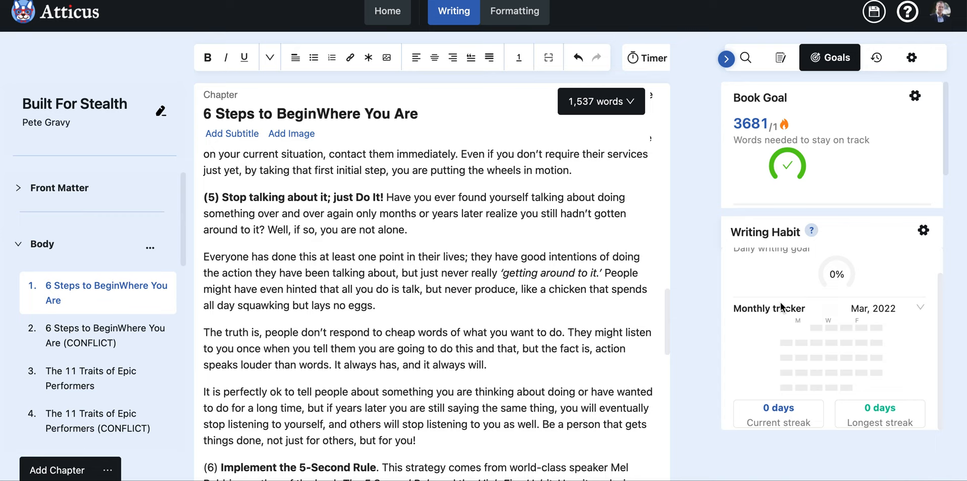
{"action": "mouse_move", "coordinate": [855, 426]}
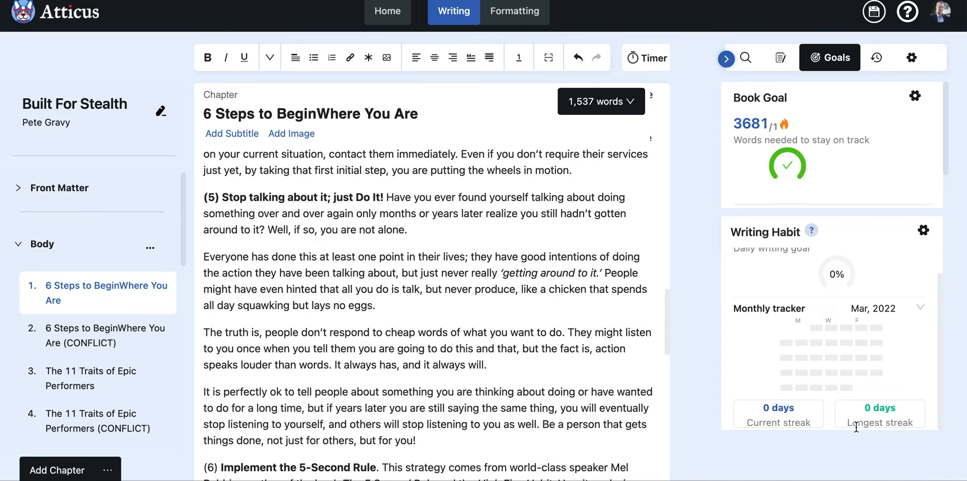
{"action": "mouse_move", "coordinate": [780, 364]}
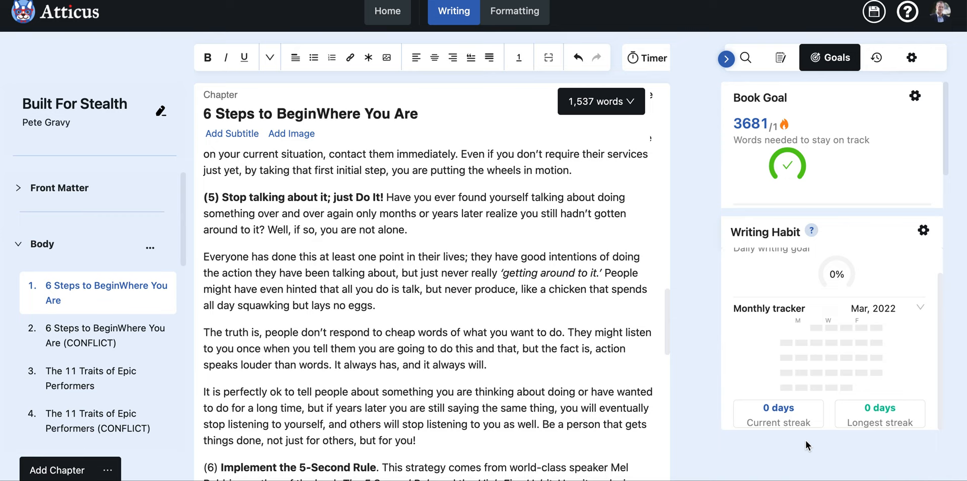
{"action": "mouse_move", "coordinate": [688, 64]}
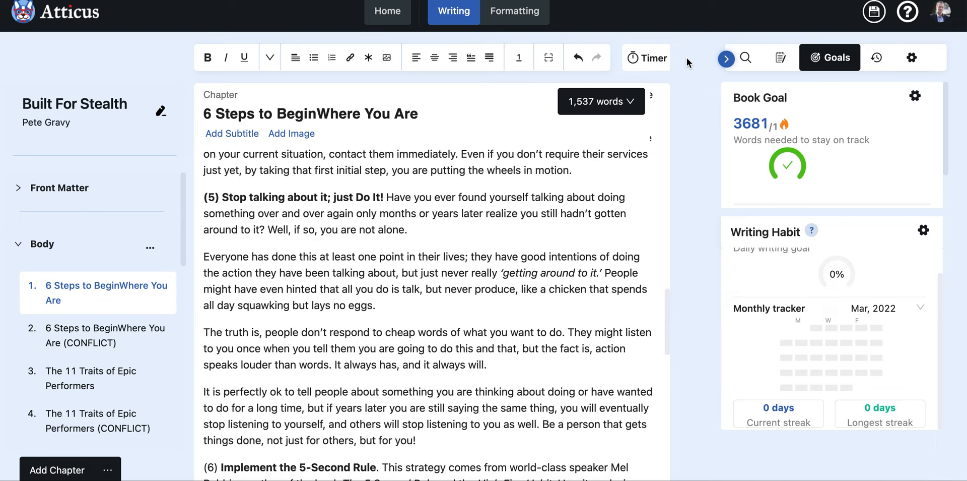
- Under Formatting, try the Minerva and Delphini themes, settling on Minerva
{"action": "left_click", "coordinate": [514, 11]}
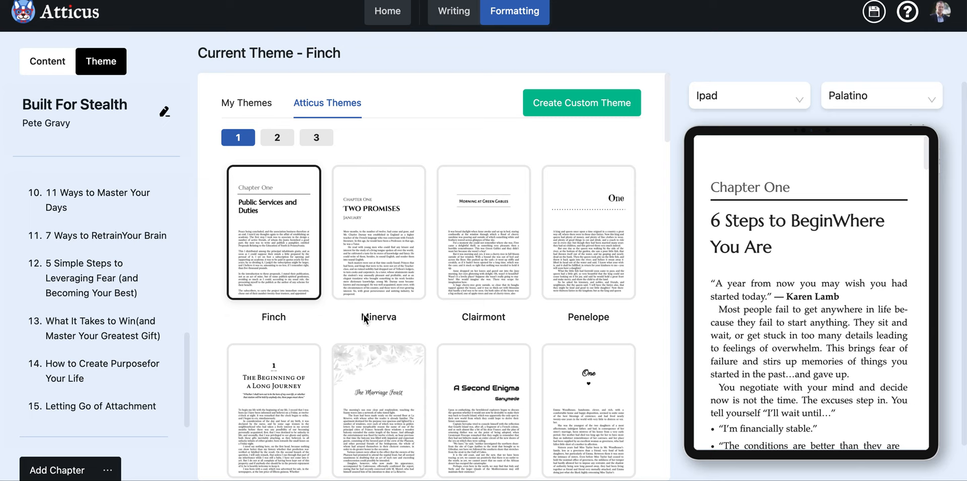
{"action": "mouse_move", "coordinate": [441, 248]}
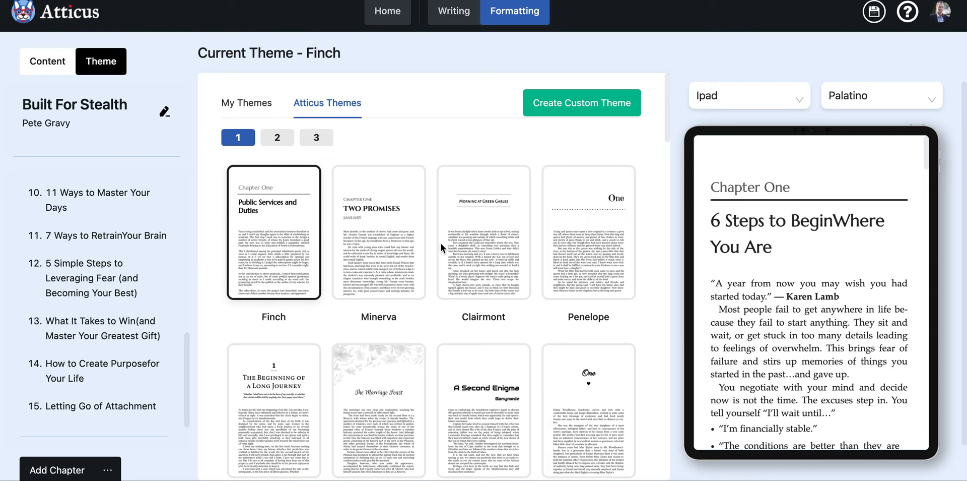
{"action": "scroll", "scroll_direction": "down", "scroll_amount": 3}
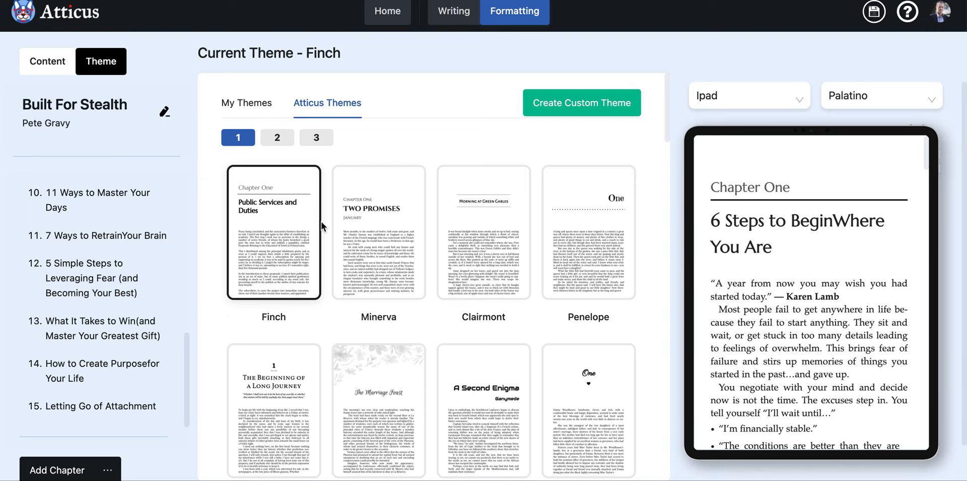
{"action": "left_click", "coordinate": [378, 232]}
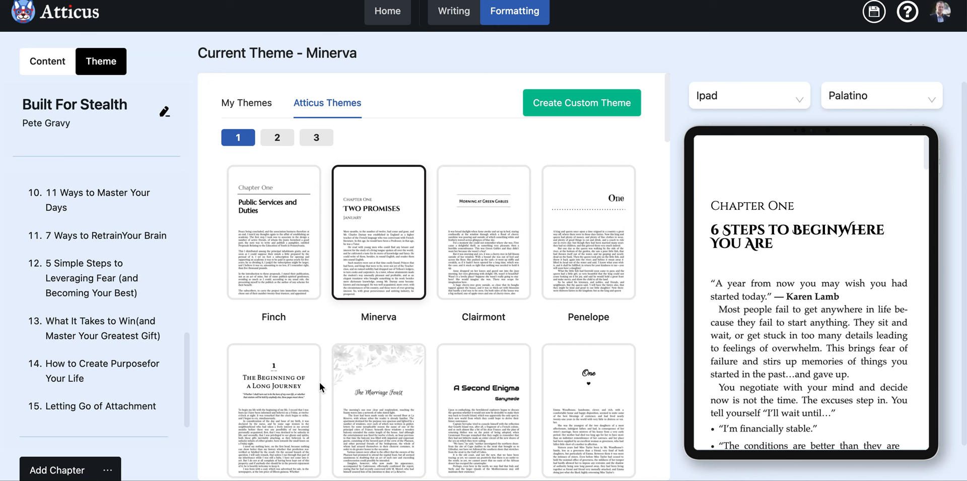
{"action": "left_click", "coordinate": [588, 233]}
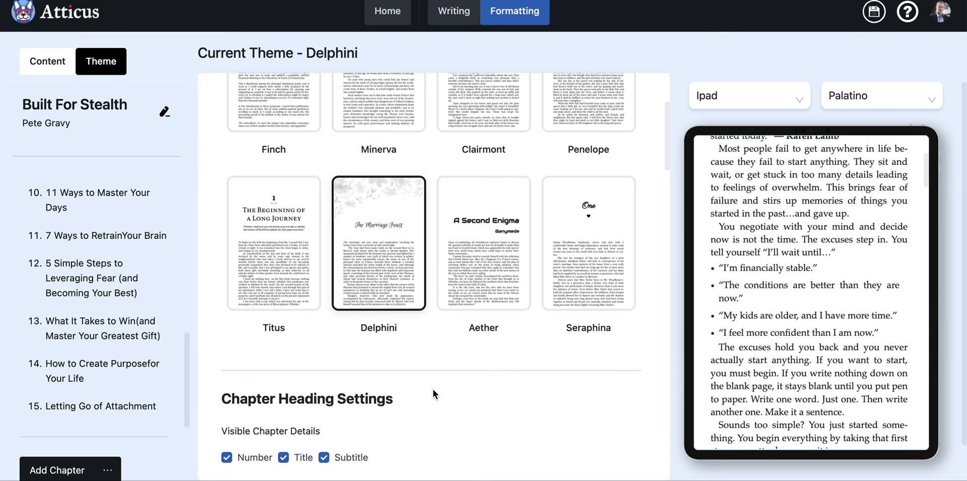
{"action": "left_click", "coordinate": [484, 242]}
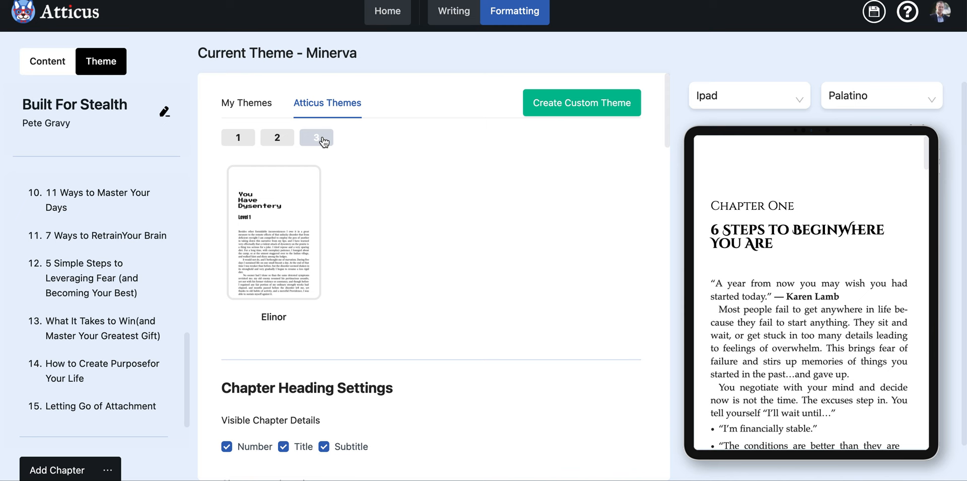
- Switch chapter heading numbers to the 'Chapter 1' style instead of 'Chapter One'
{"action": "scroll", "scroll_direction": "down", "scroll_amount": 3}
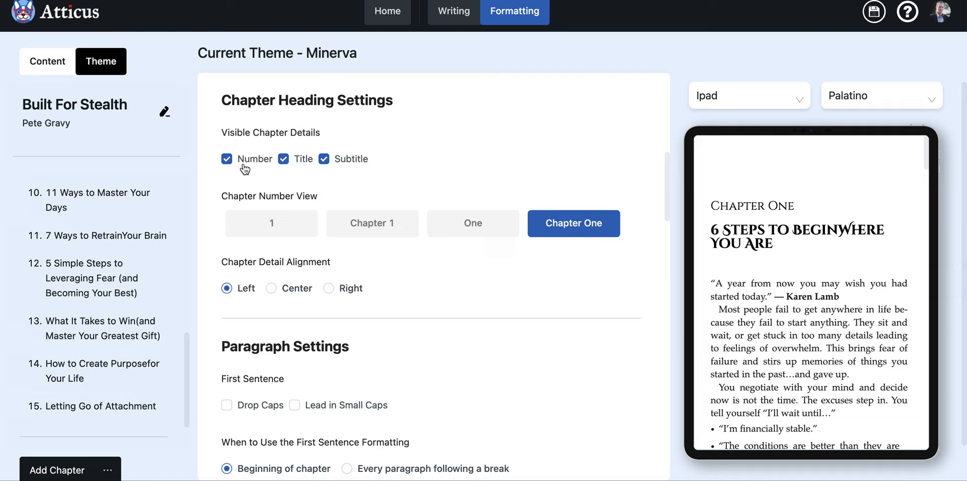
{"action": "left_click", "coordinate": [226, 159]}
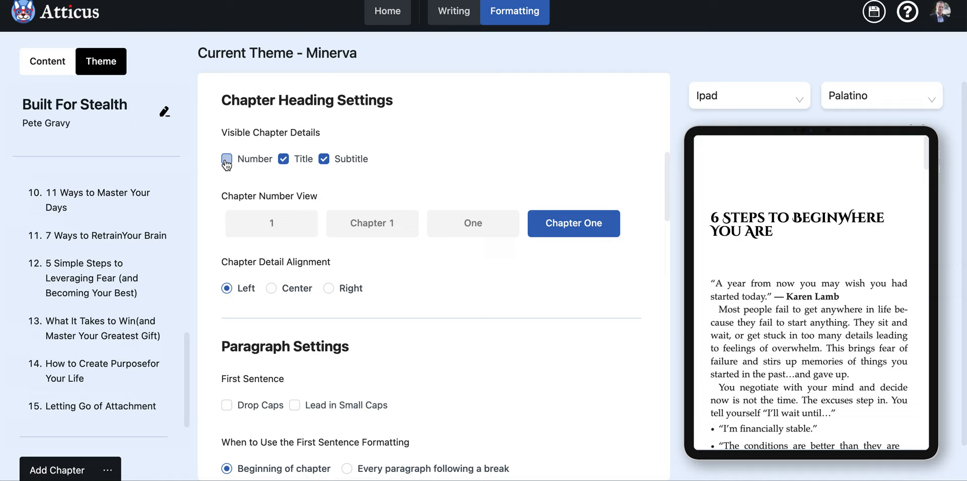
{"action": "left_click", "coordinate": [226, 159]}
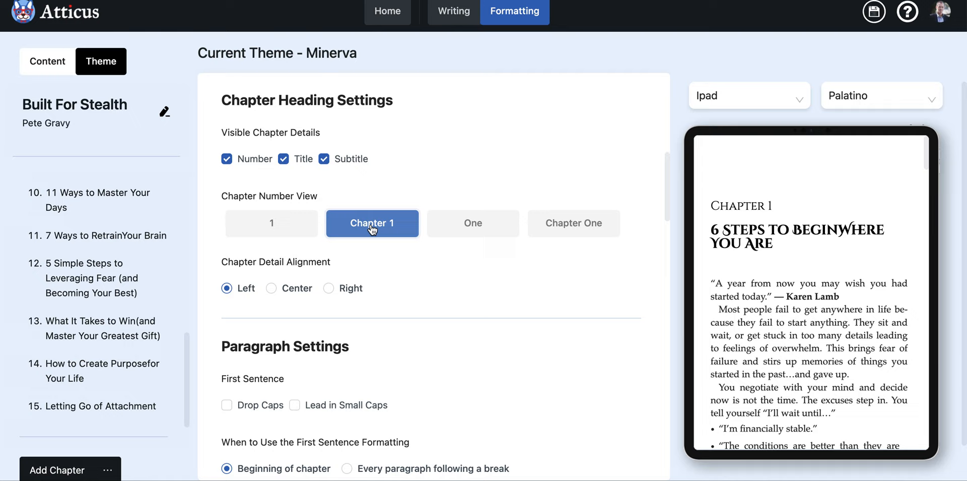
{"action": "left_click", "coordinate": [272, 223]}
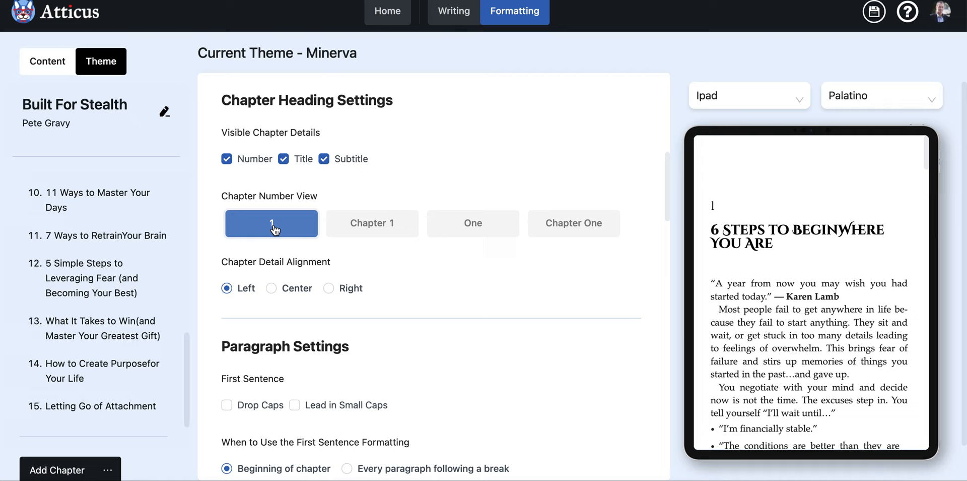
{"action": "left_click", "coordinate": [371, 223]}
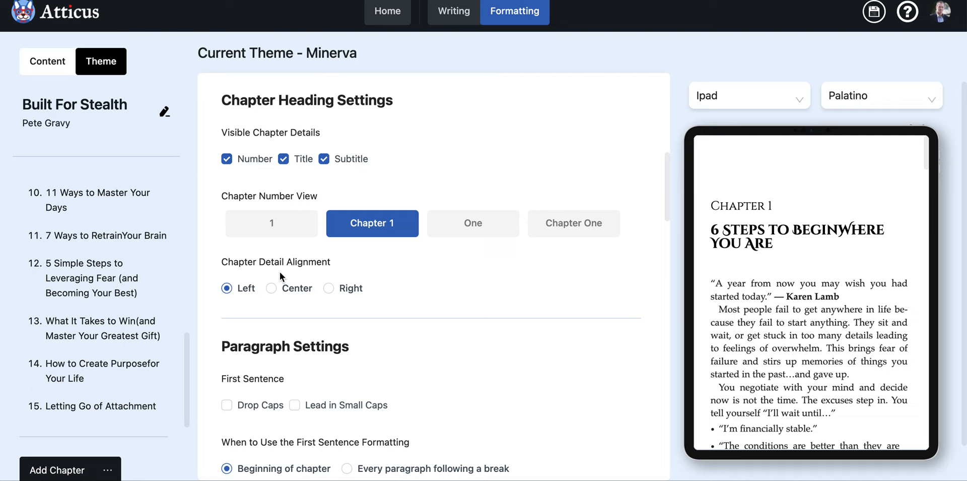
{"action": "left_click", "coordinate": [271, 288]}
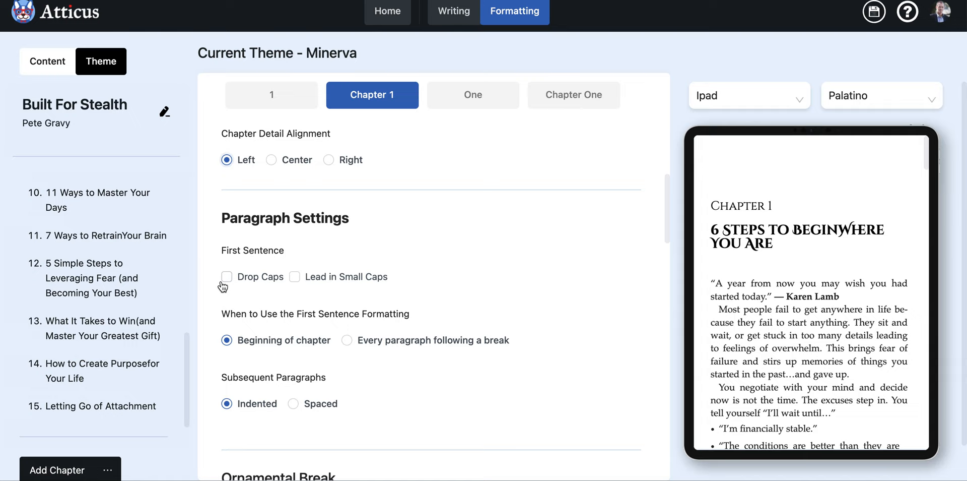
- Start chapters with small-caps lead-in words and indent the subsequent paragraphs
{"action": "left_click", "coordinate": [294, 276]}
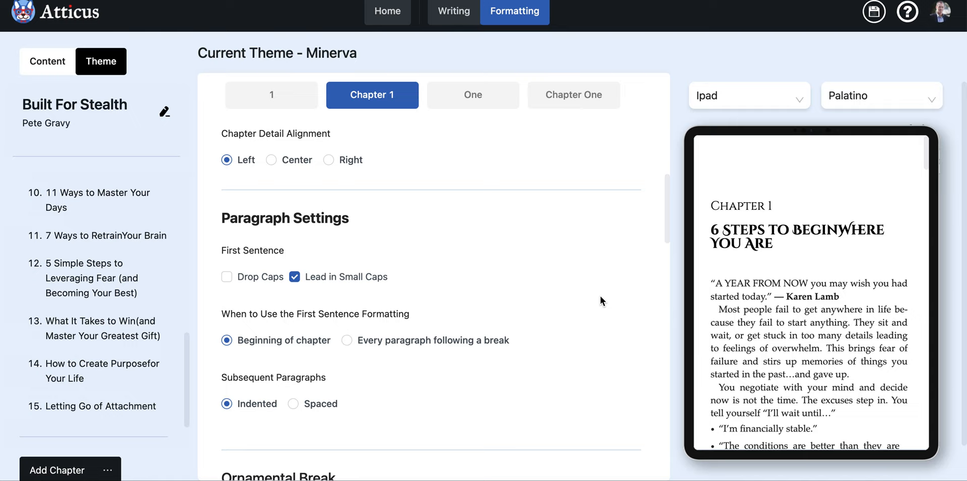
{"action": "left_click", "coordinate": [226, 276]}
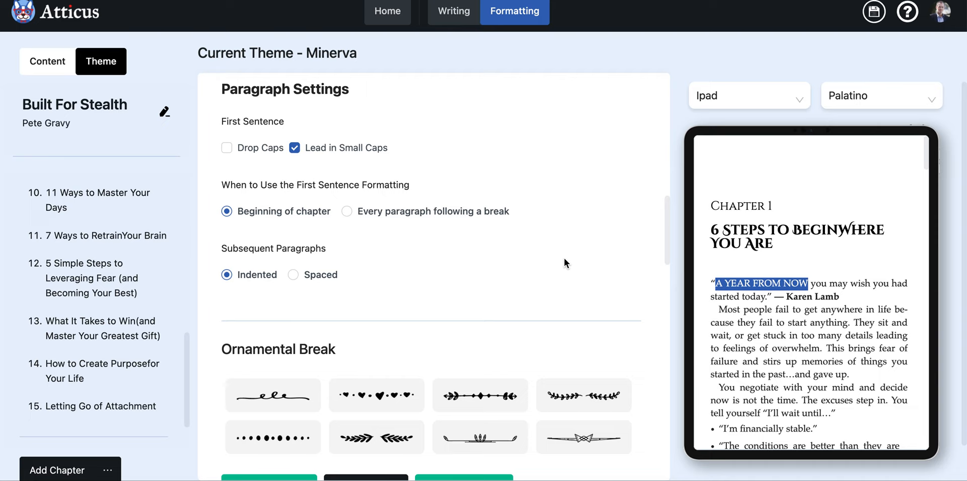
{"action": "left_click", "coordinate": [481, 228]}
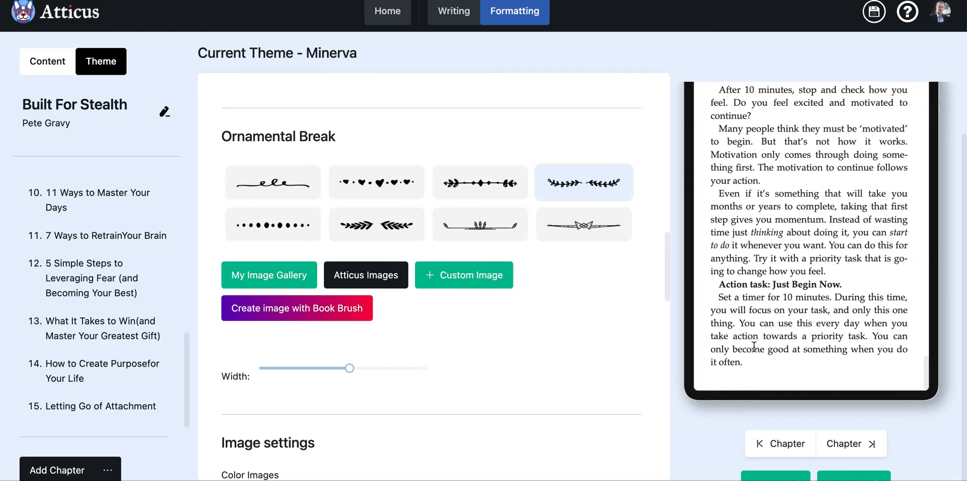
{"action": "mouse_move", "coordinate": [384, 370]}
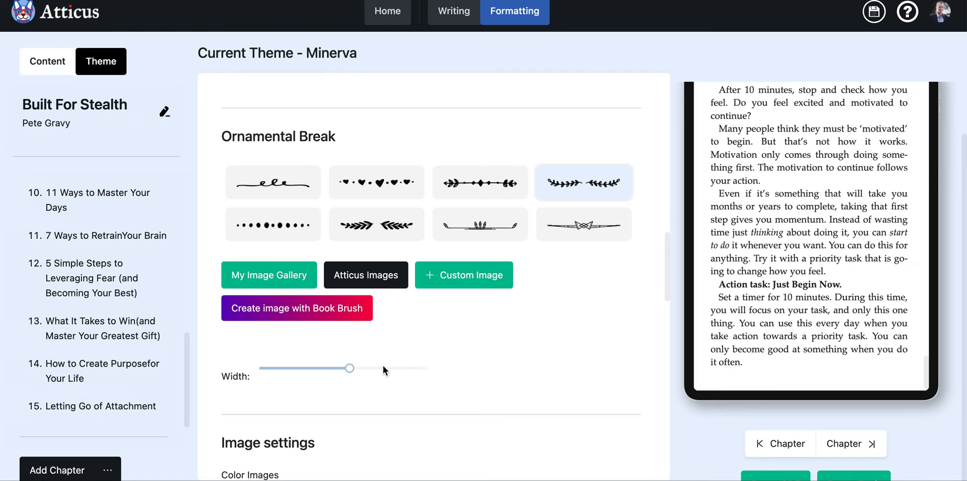
- Scroll down past the ornamental breaks to the ebook start page options
{"action": "scroll", "scroll_direction": "down", "scroll_amount": 3}
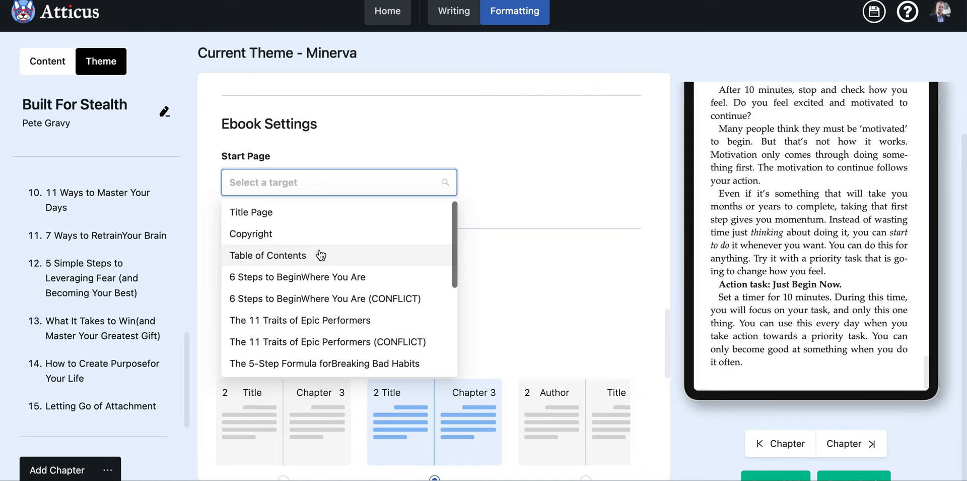
- Scroll down to Print Settings and bring up the list of print fonts
{"action": "scroll", "scroll_direction": "down", "scroll_amount": 3}
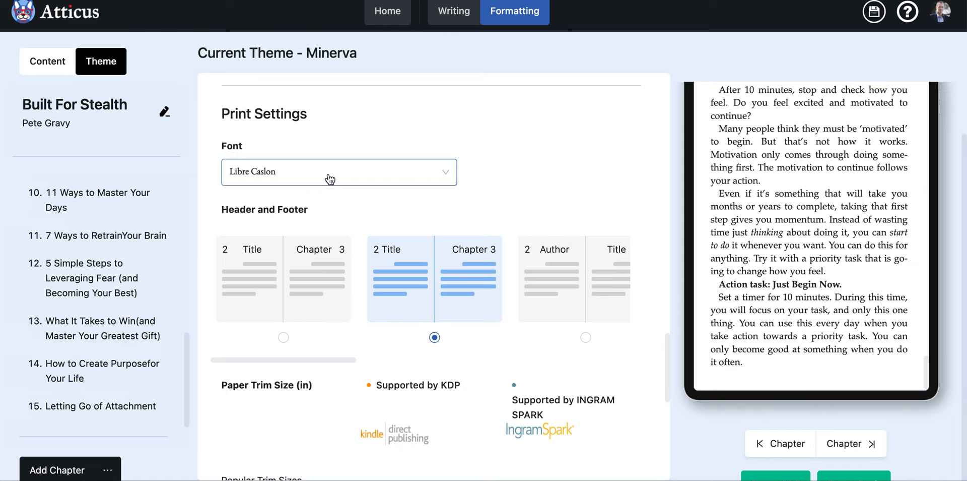
{"action": "left_click", "coordinate": [338, 172]}
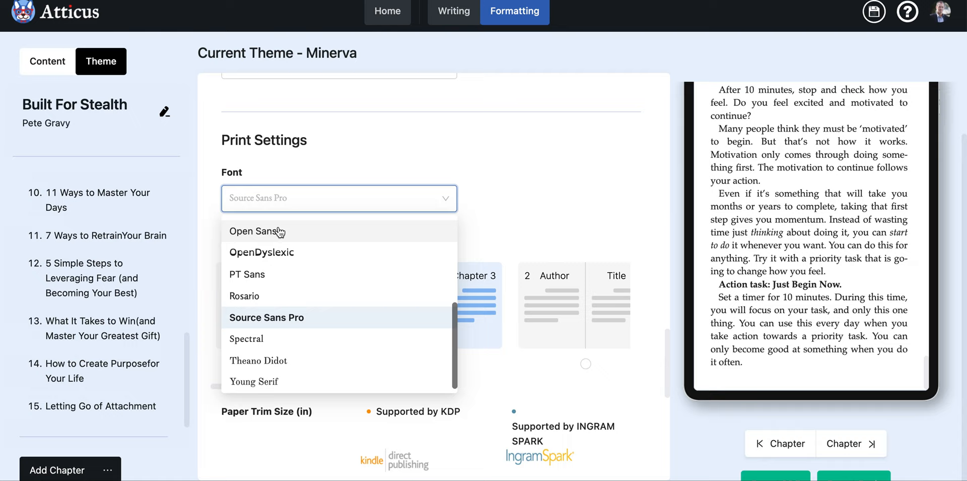
- Choose Open Sans as the print edition's font
{"action": "left_click", "coordinate": [258, 231]}
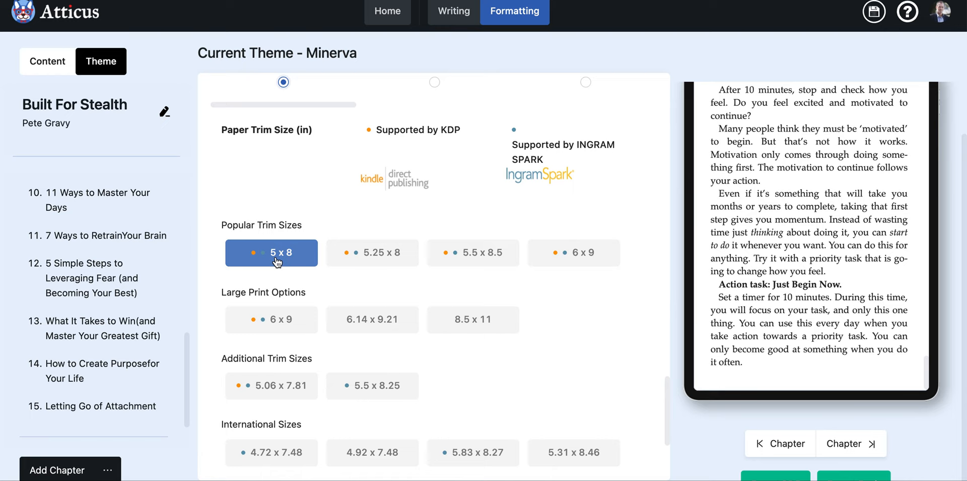
- Try the 5 x 8, 6 x 9 and 8.5 x 11 trim sizes, settling on 5.5 x 8.5
{"action": "left_click", "coordinate": [473, 253]}
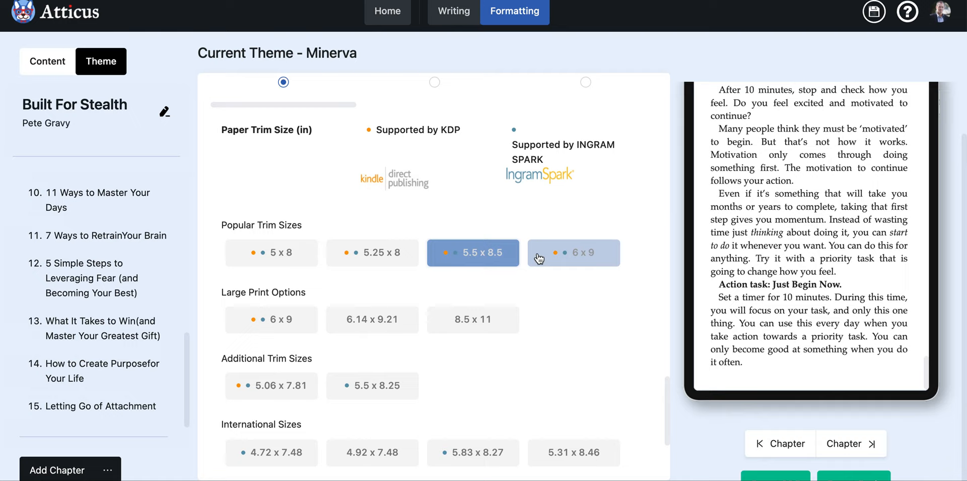
{"action": "left_click", "coordinate": [472, 319]}
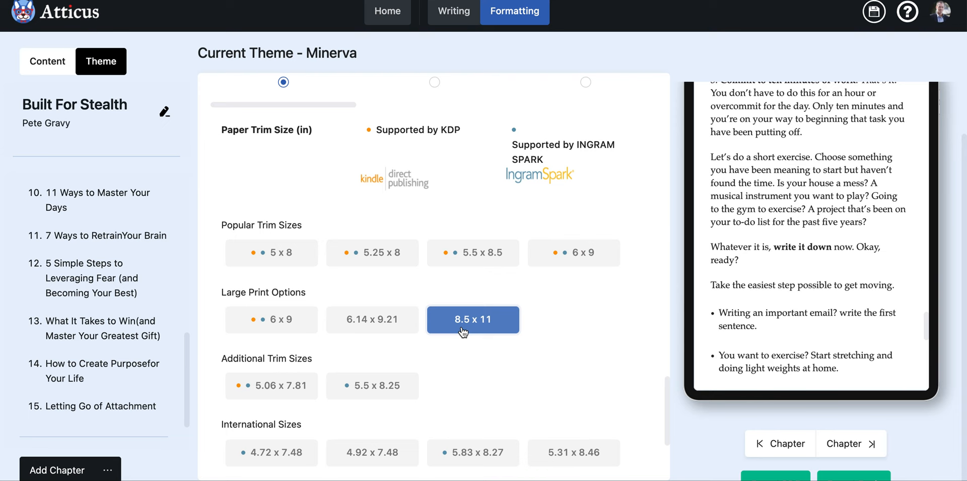
{"action": "left_click", "coordinate": [473, 253]}
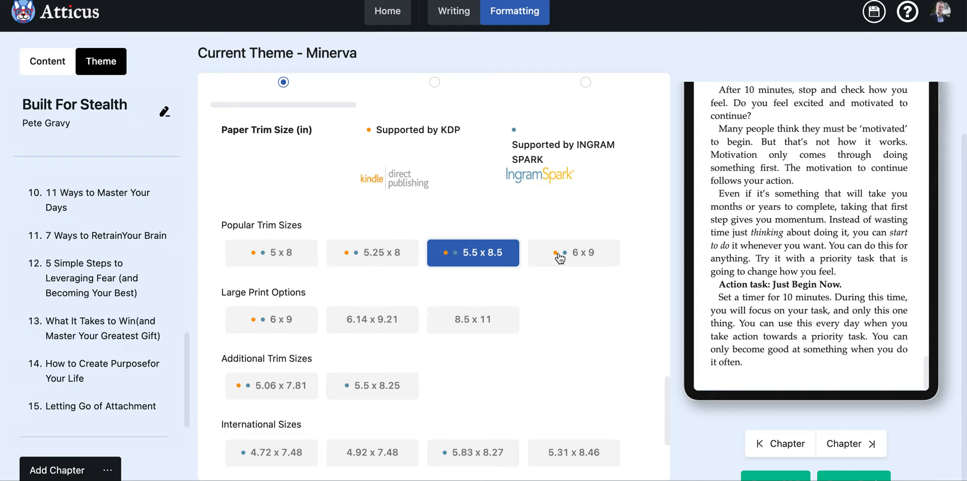
{"action": "mouse_move", "coordinate": [343, 248]}
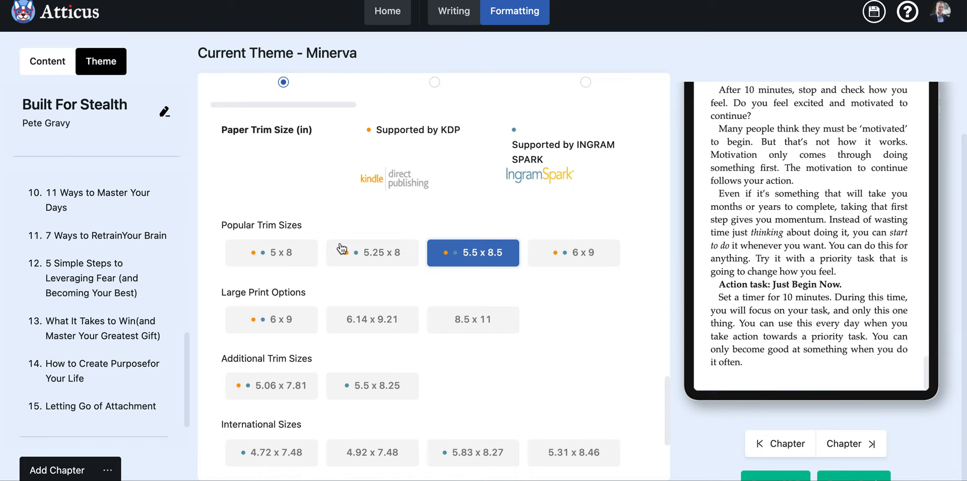
{"action": "scroll", "scroll_direction": "down", "scroll_amount": 3}
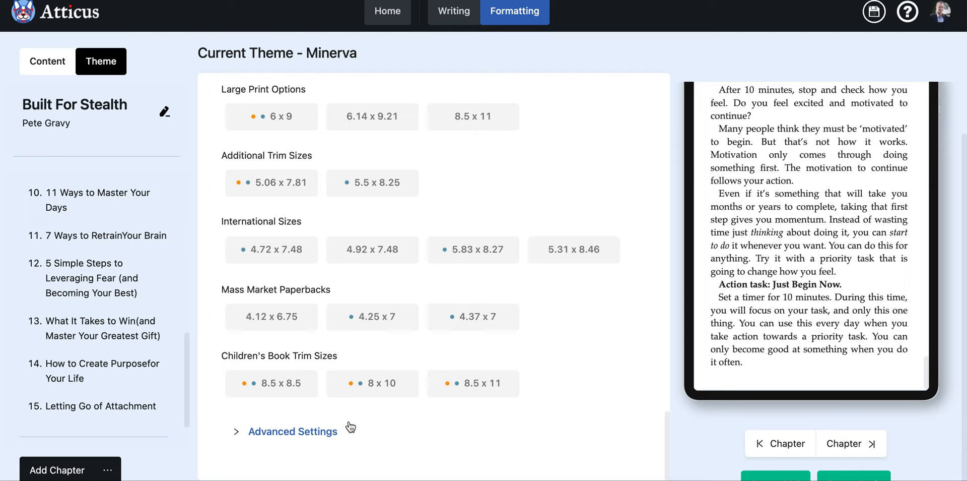
- Expand Advanced Settings and raise the print font size from 10pt to 12pt
{"action": "left_click", "coordinate": [293, 431]}
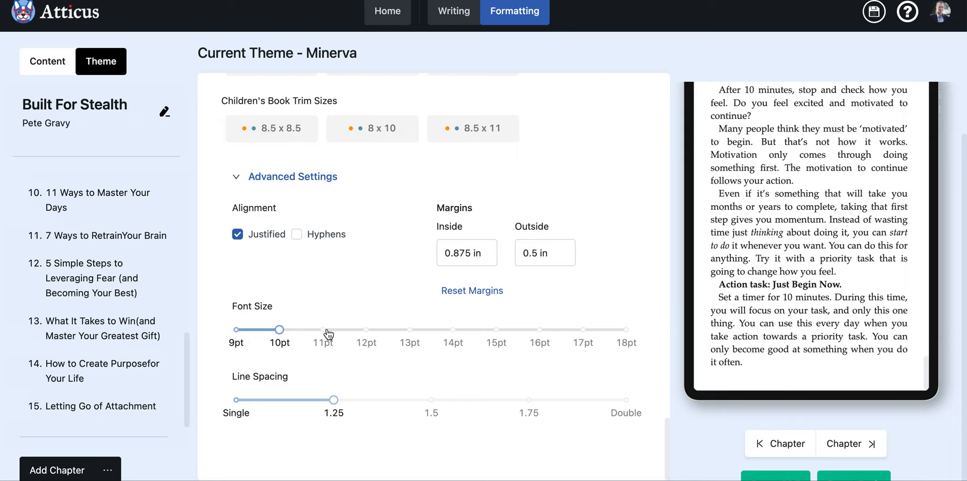
{"action": "left_click_drag", "start_coordinate": [279, 329], "coordinate": [366, 329]}
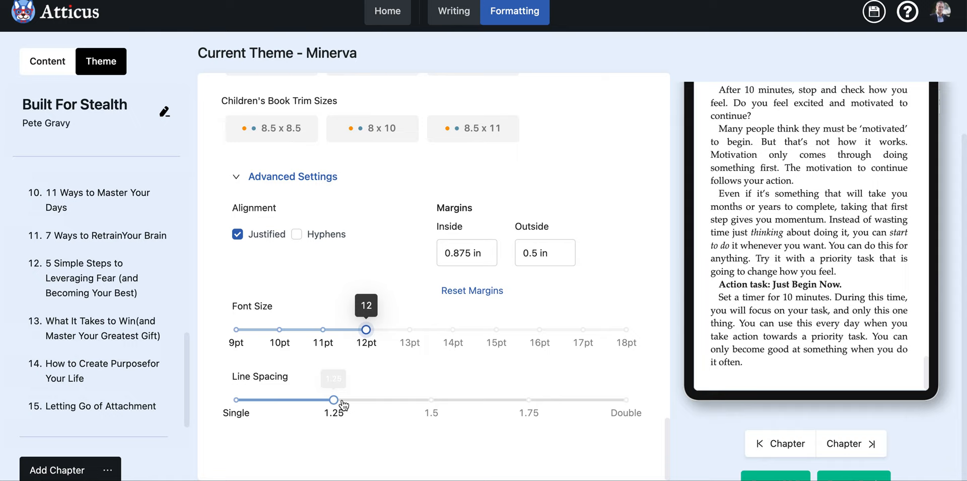
{"action": "scroll", "scroll_direction": "down", "scroll_amount": 3}
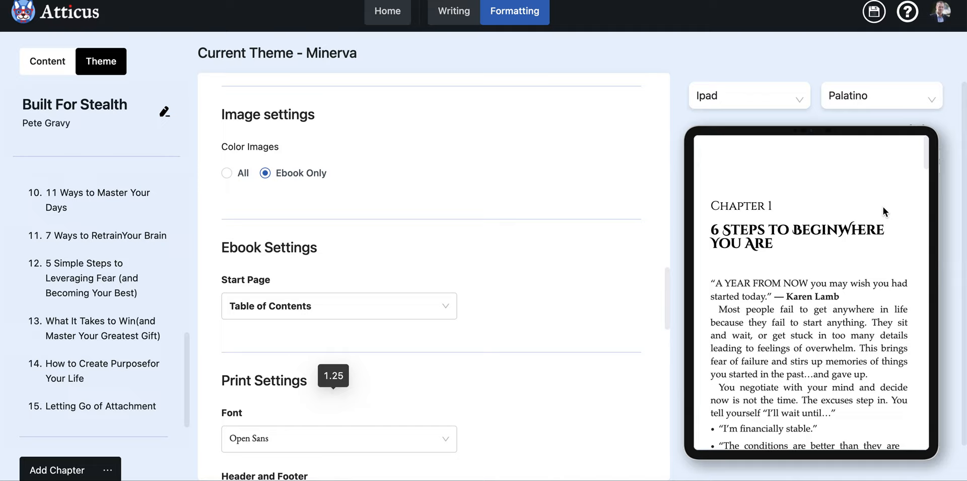
{"action": "left_click", "coordinate": [749, 95]}
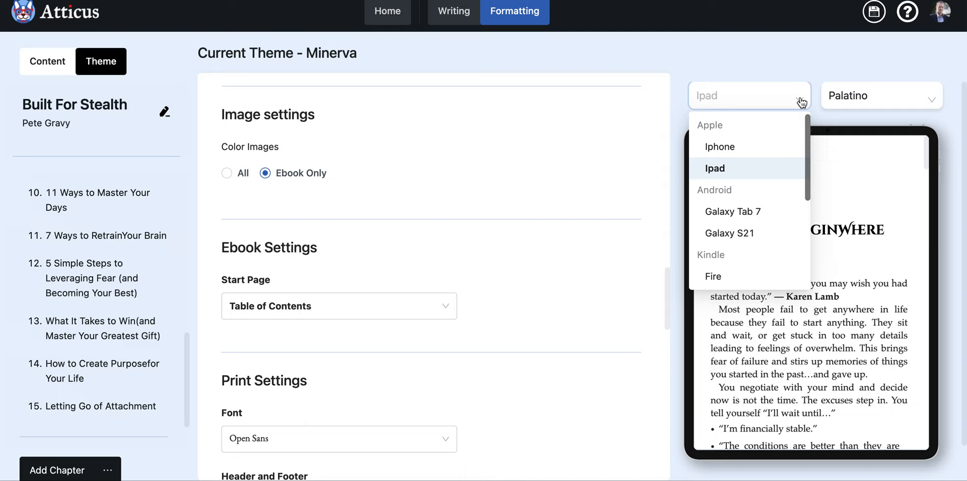
- Preview the ebook on a Kindle Paperwhite with Georgia as the font
{"action": "scroll", "scroll_direction": "down", "scroll_amount": 3}
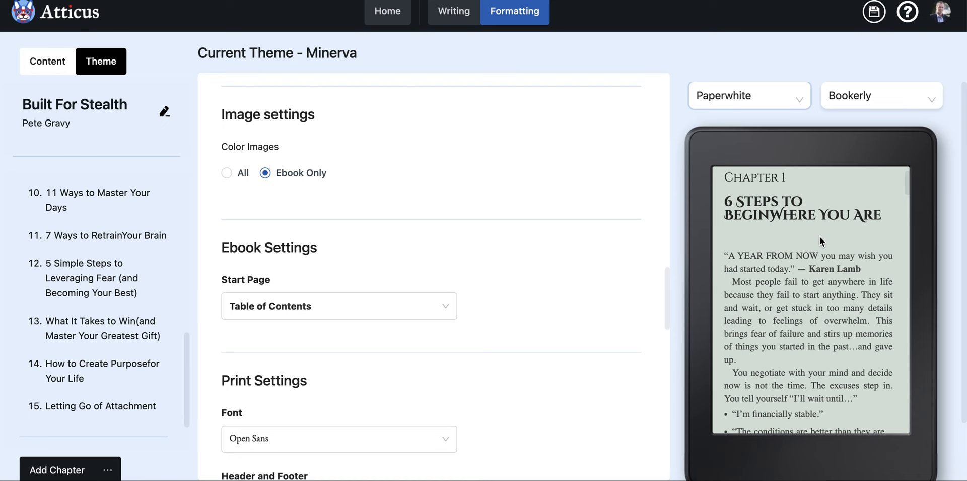
{"action": "left_click", "coordinate": [748, 95]}
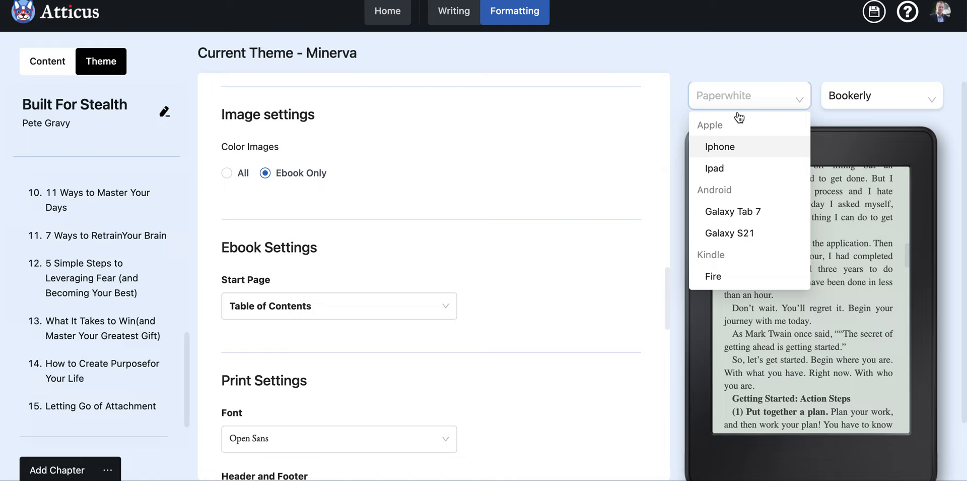
{"action": "left_click", "coordinate": [881, 95]}
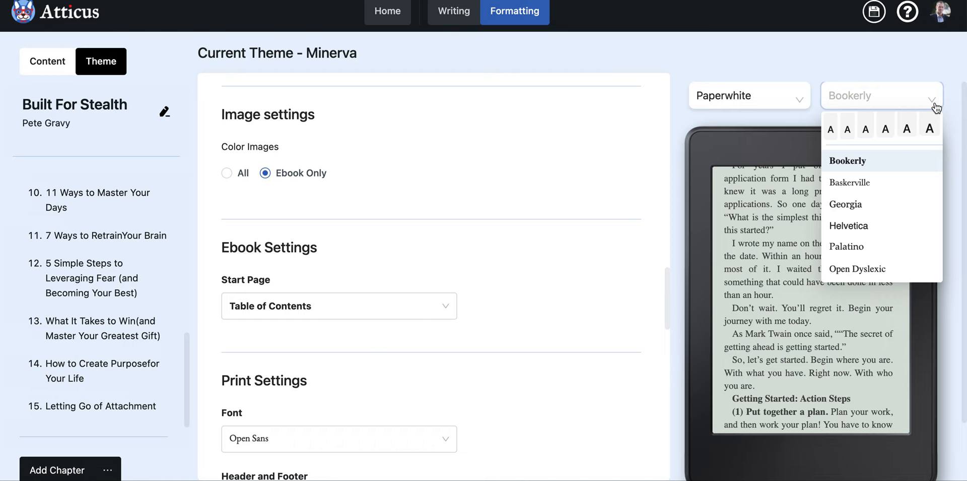
{"action": "left_click", "coordinate": [846, 204]}
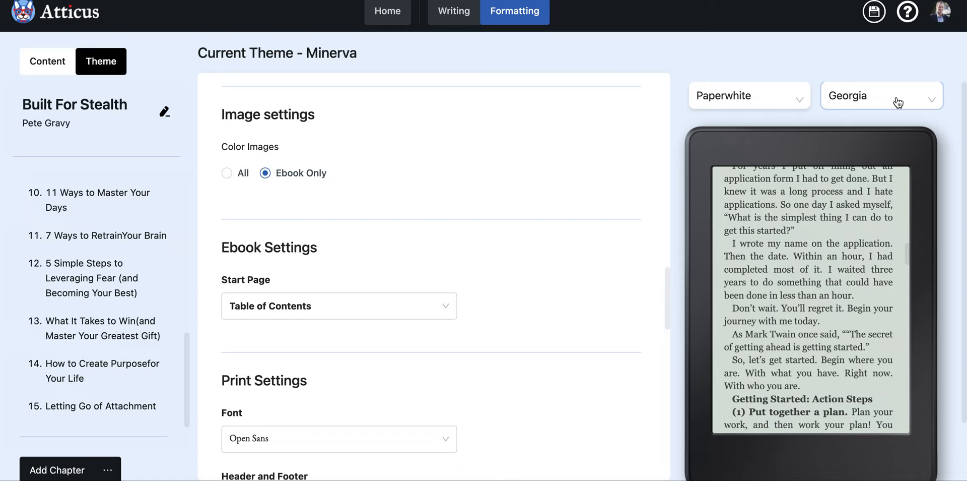
{"action": "mouse_move", "coordinate": [769, 68]}
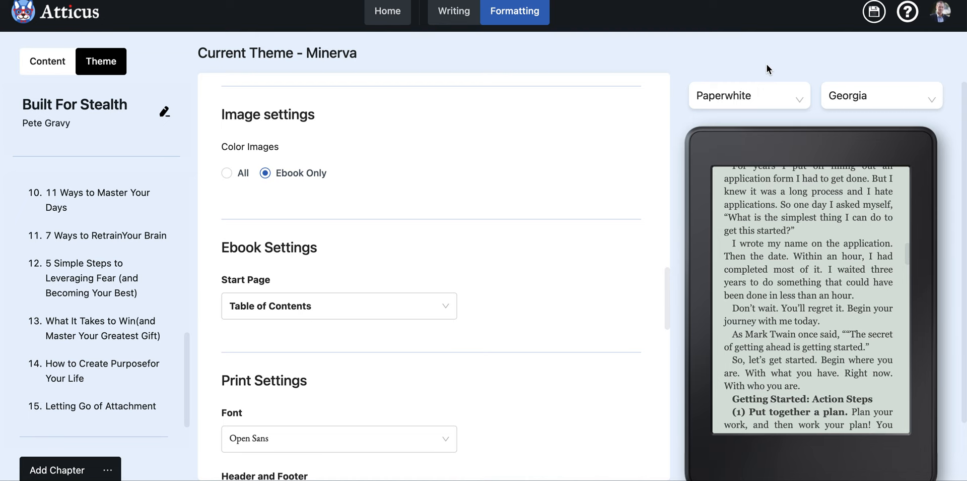
- Scroll through the exported PDF's pages, including the copyright and contents pages
{"action": "scroll", "scroll_direction": "down", "scroll_amount": 3}
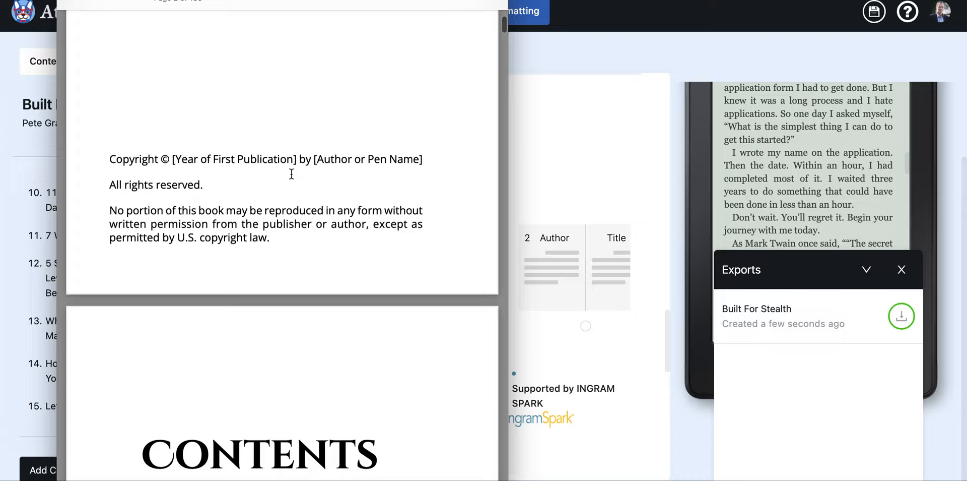
{"action": "scroll", "scroll_direction": "down", "scroll_amount": 3}
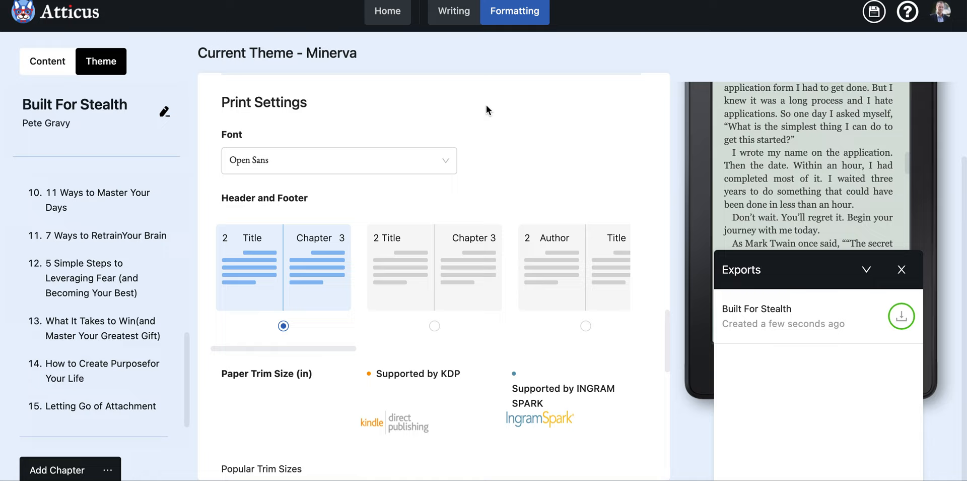
{"action": "mouse_move", "coordinate": [603, 39]}
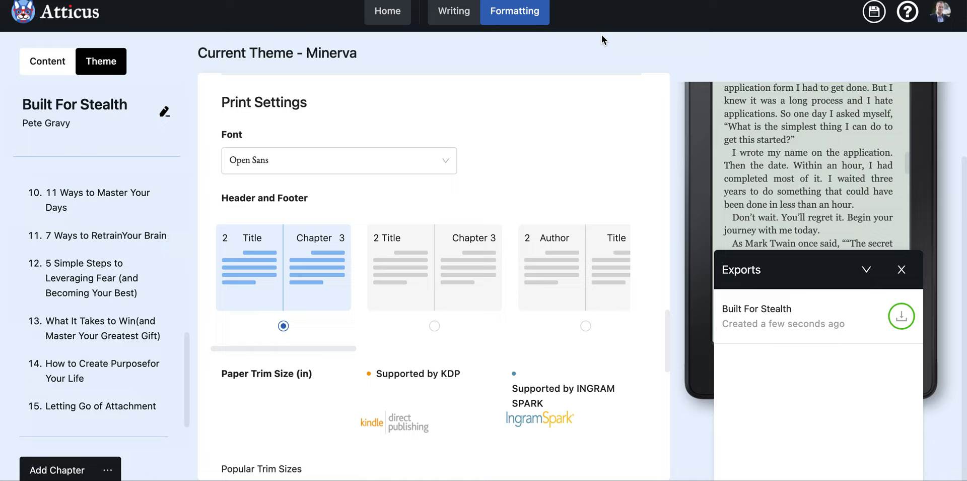
{"action": "mouse_move", "coordinate": [483, 146]}
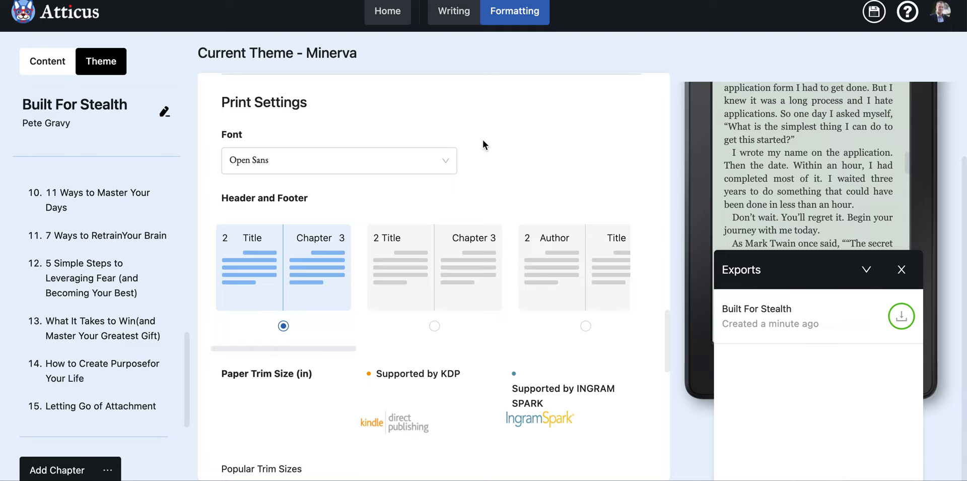
{"action": "mouse_move", "coordinate": [653, 61]}
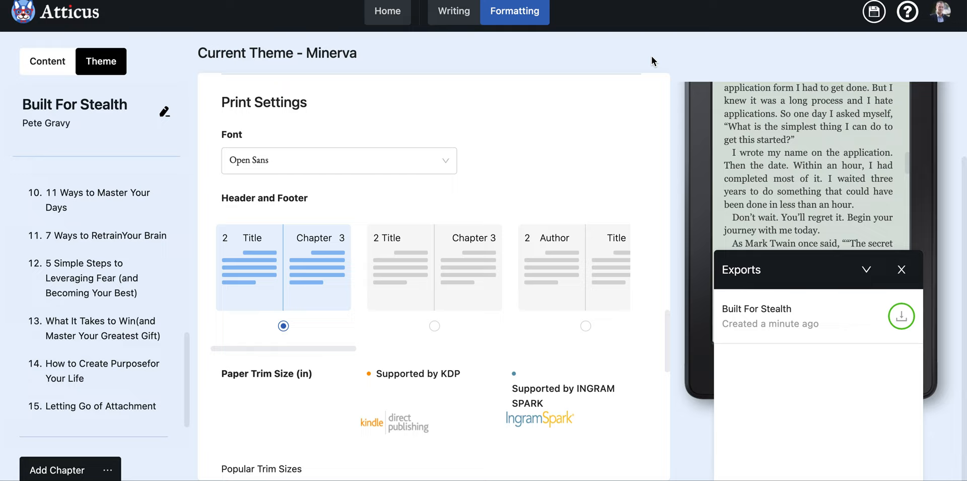
{"action": "mouse_move", "coordinate": [521, 133]}
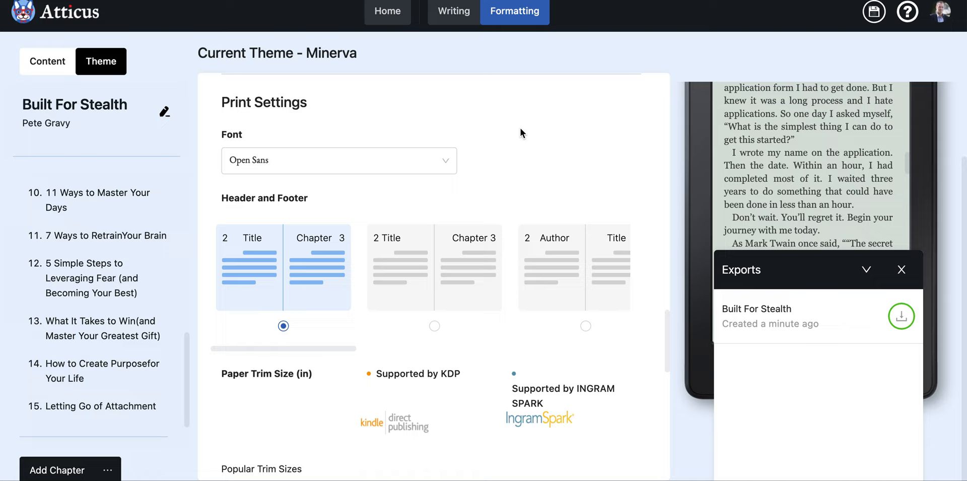